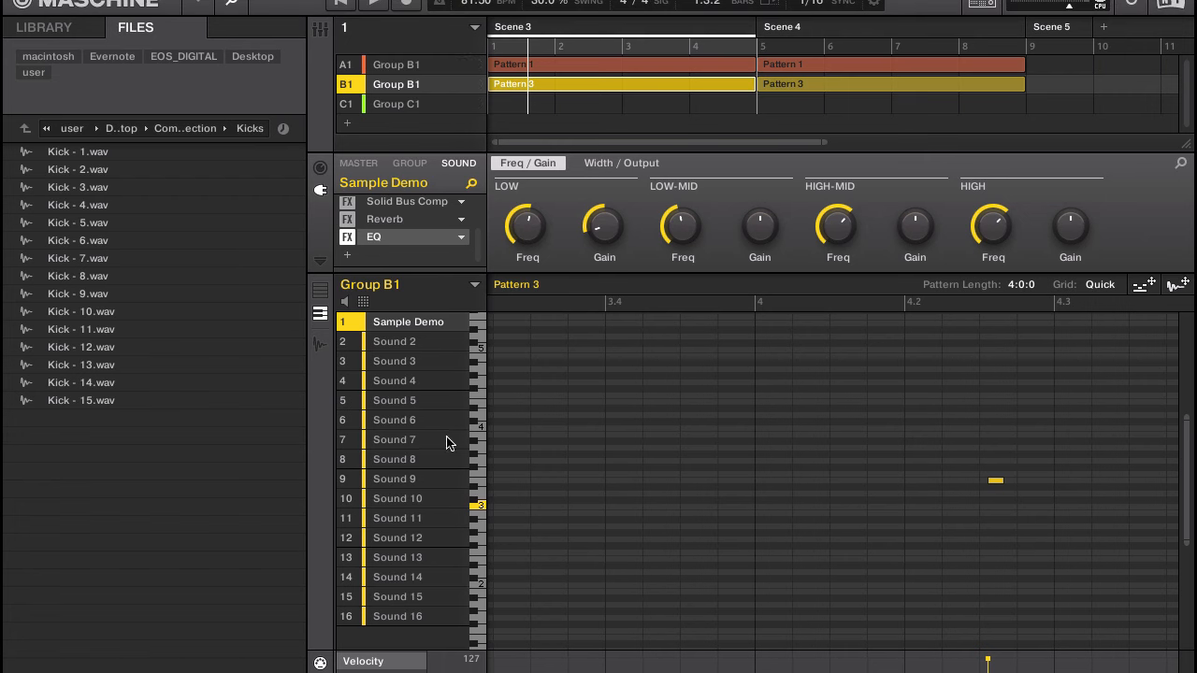
mouse_move(459, 463)
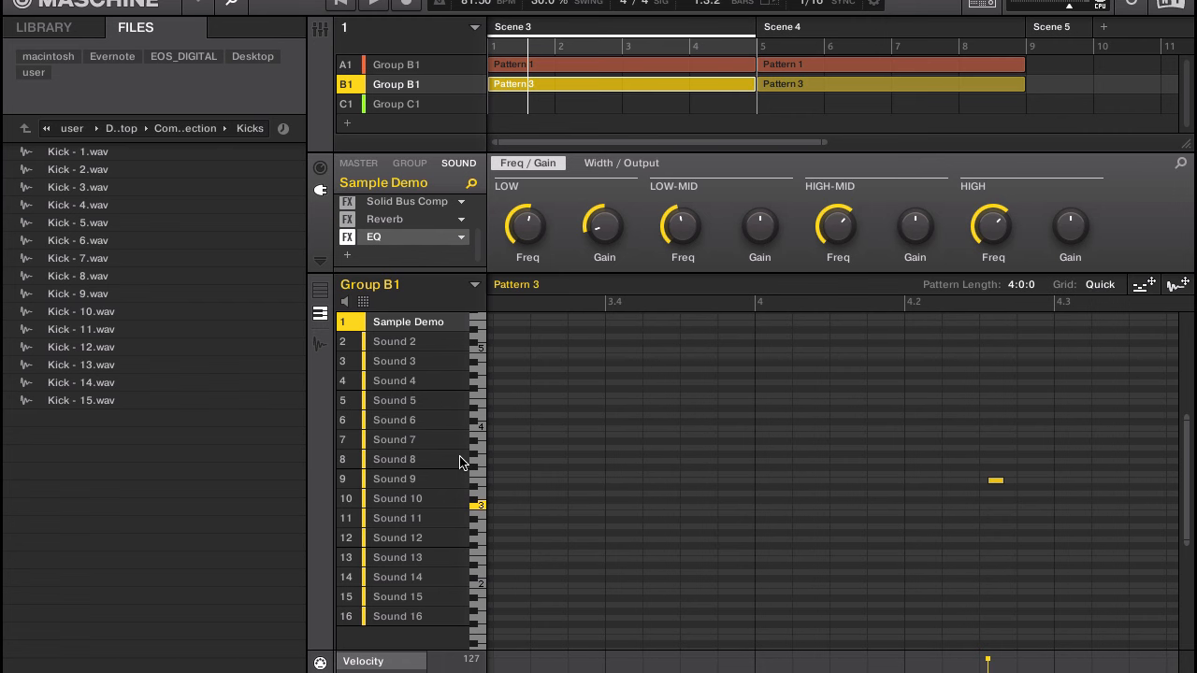
mouse_move(486, 547)
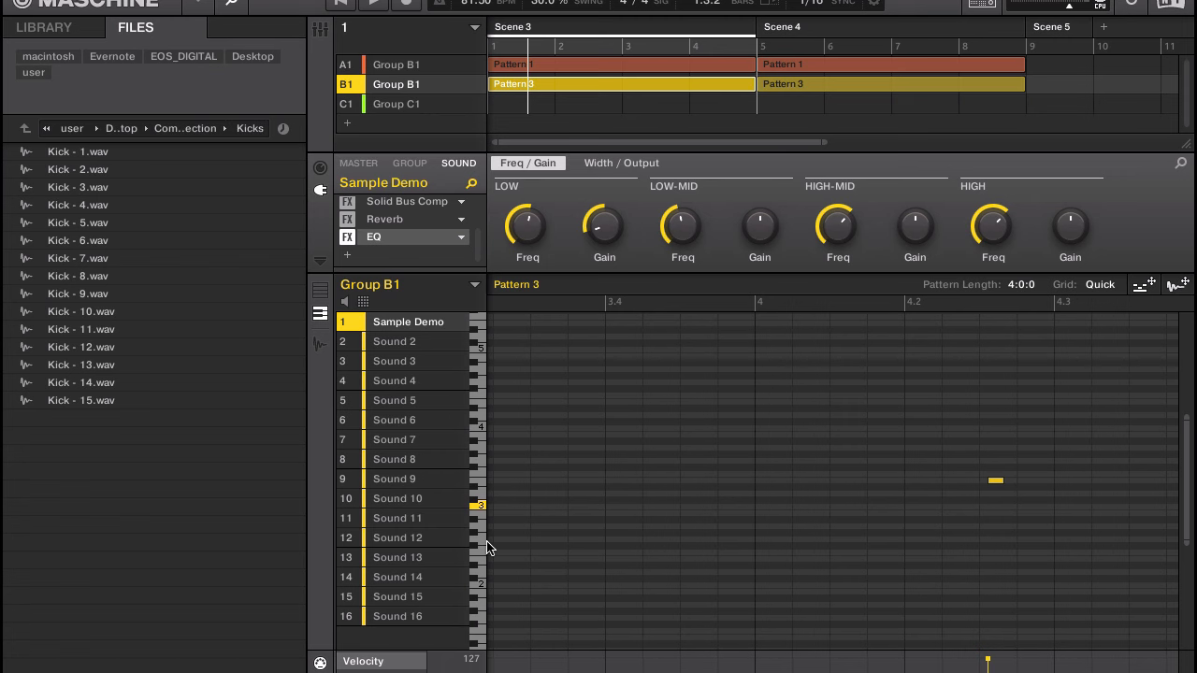
- Switch from the Maschine drum project to Chrome with Cmd+Tab
key(cmd+tab)
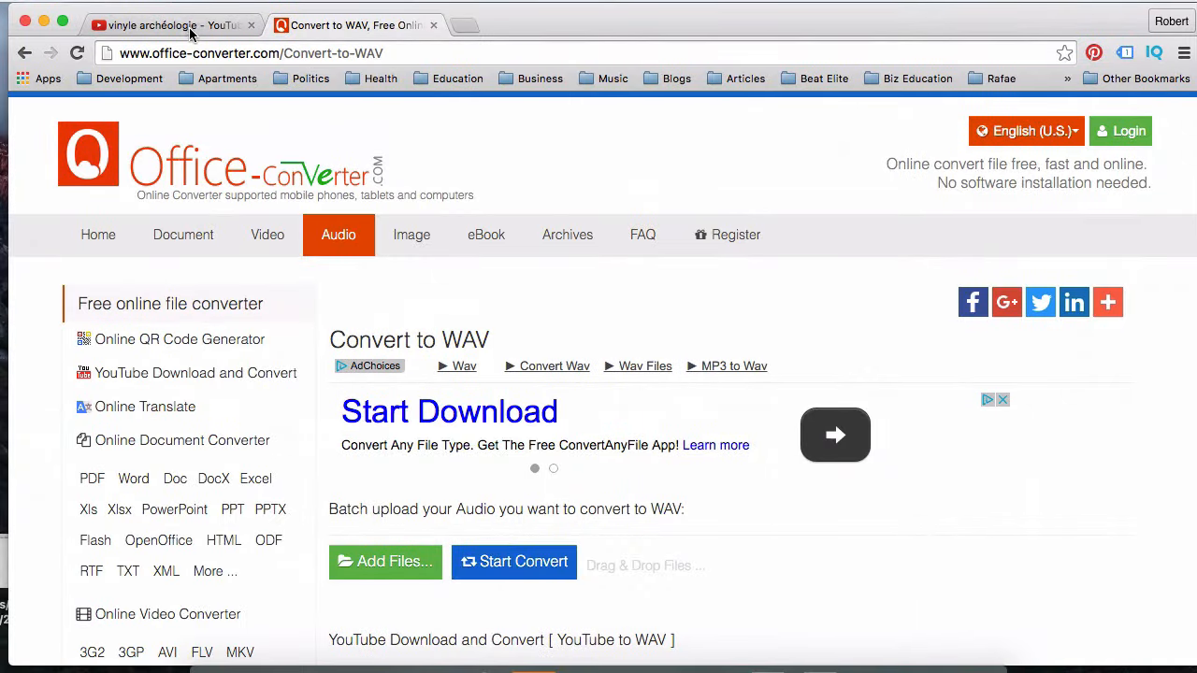
- Open the Rare Grooves playlist from YouTube's library and browse the channel's videos
click(150, 25)
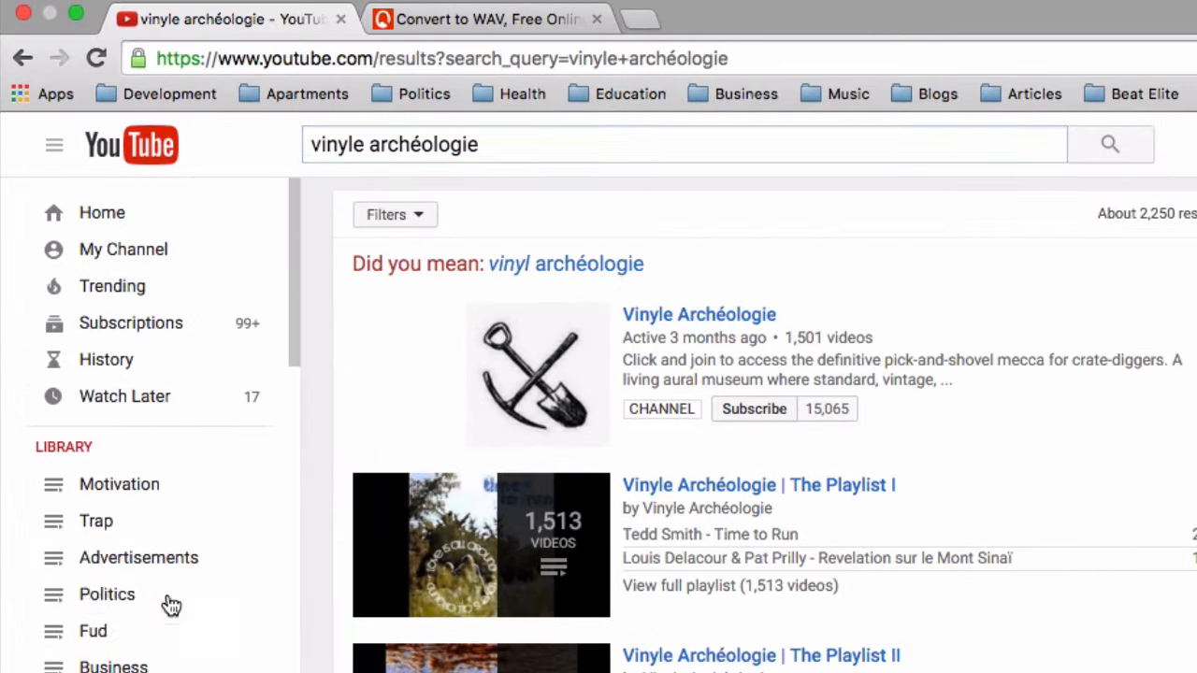
scroll(down, 3)
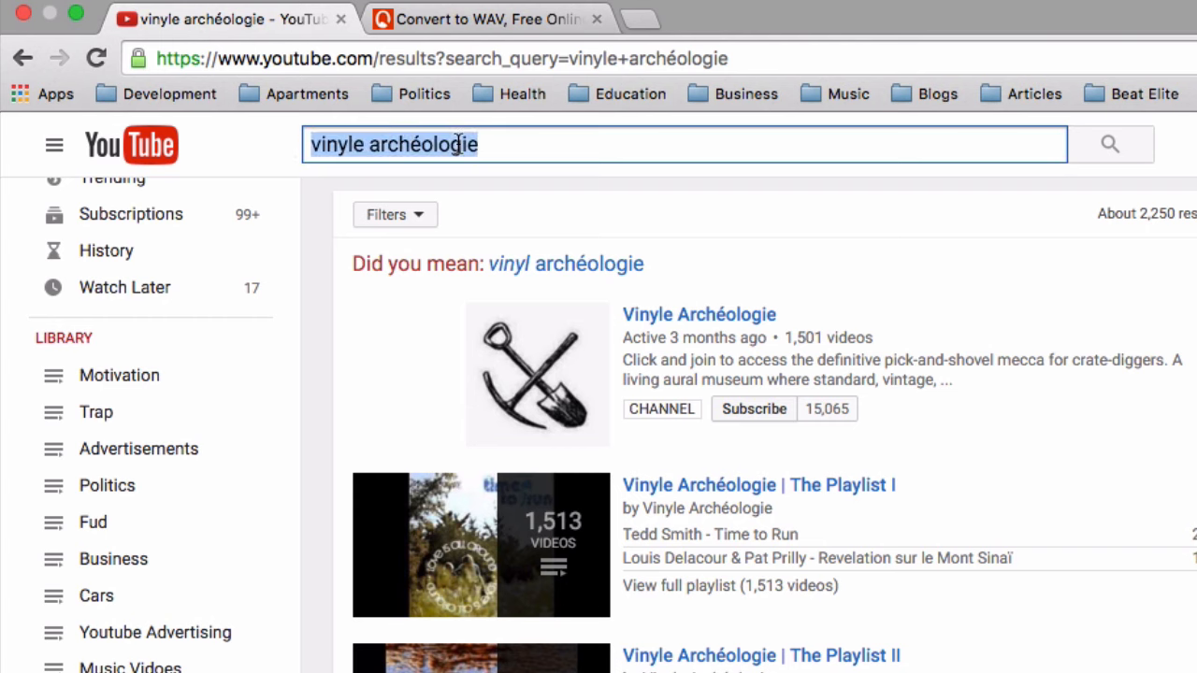
scroll(down, 3)
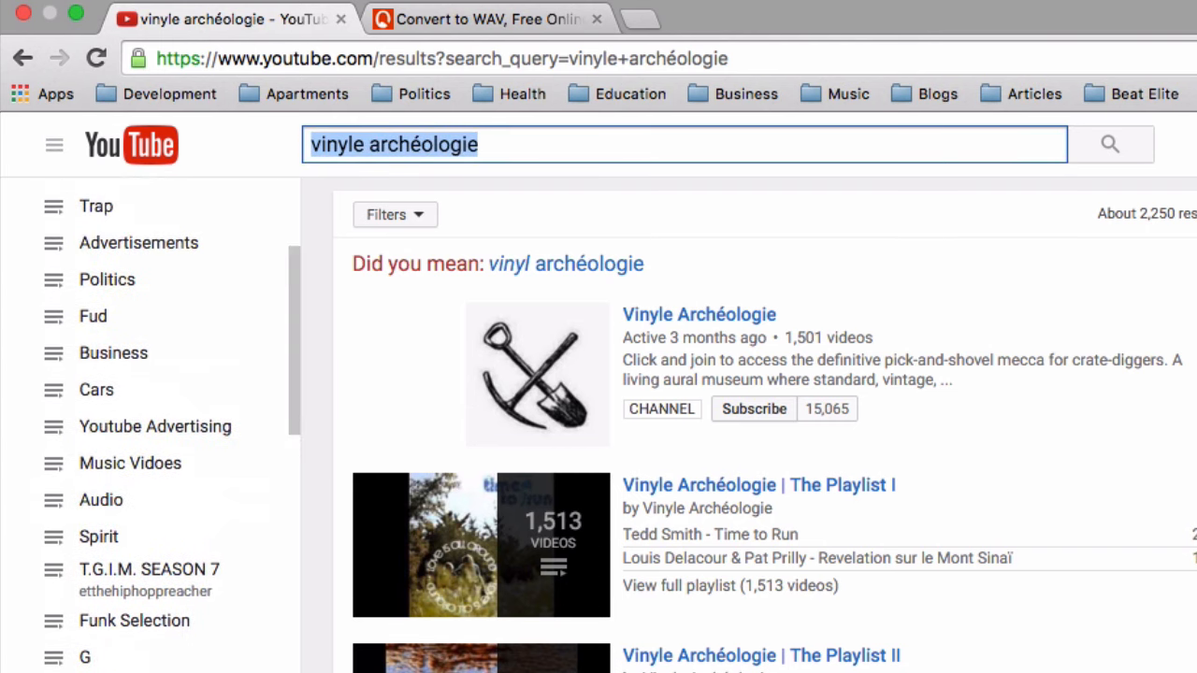
mouse_move(408, 430)
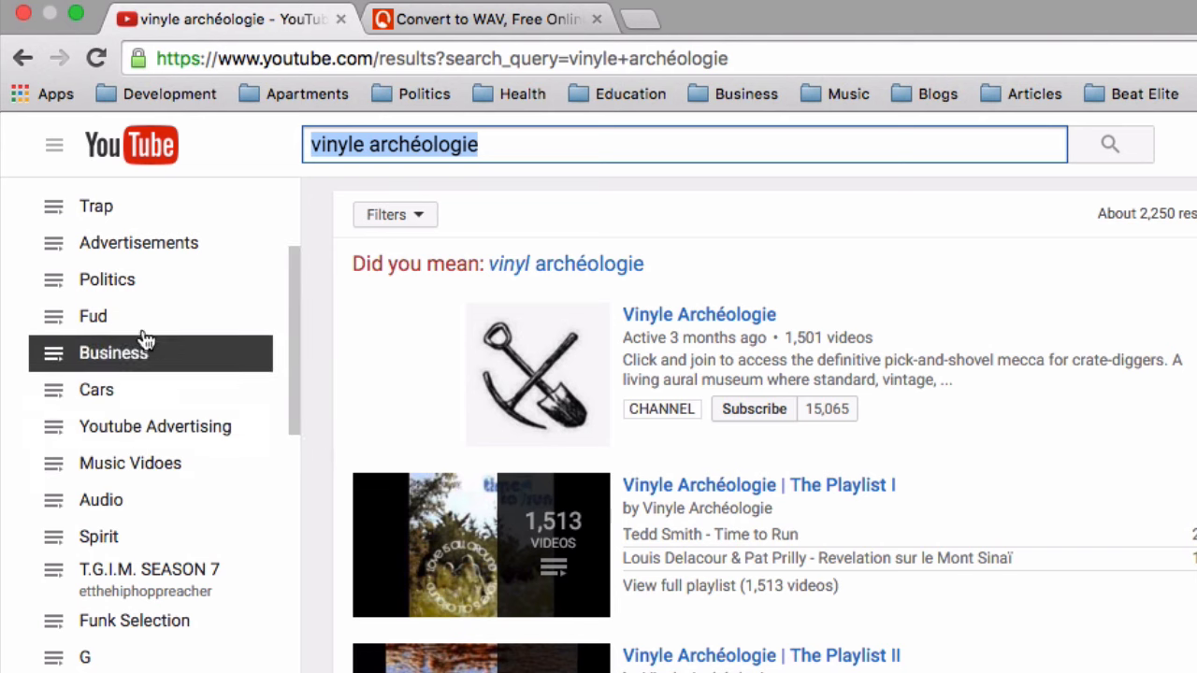
mouse_move(223, 513)
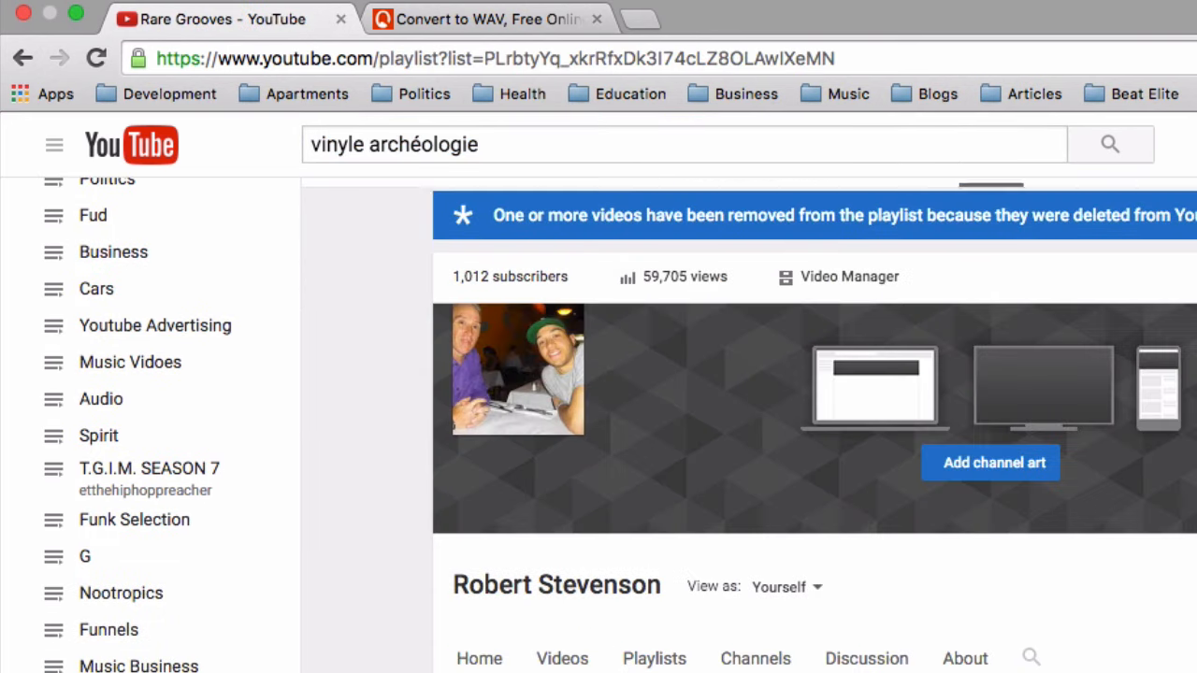
click(561, 658)
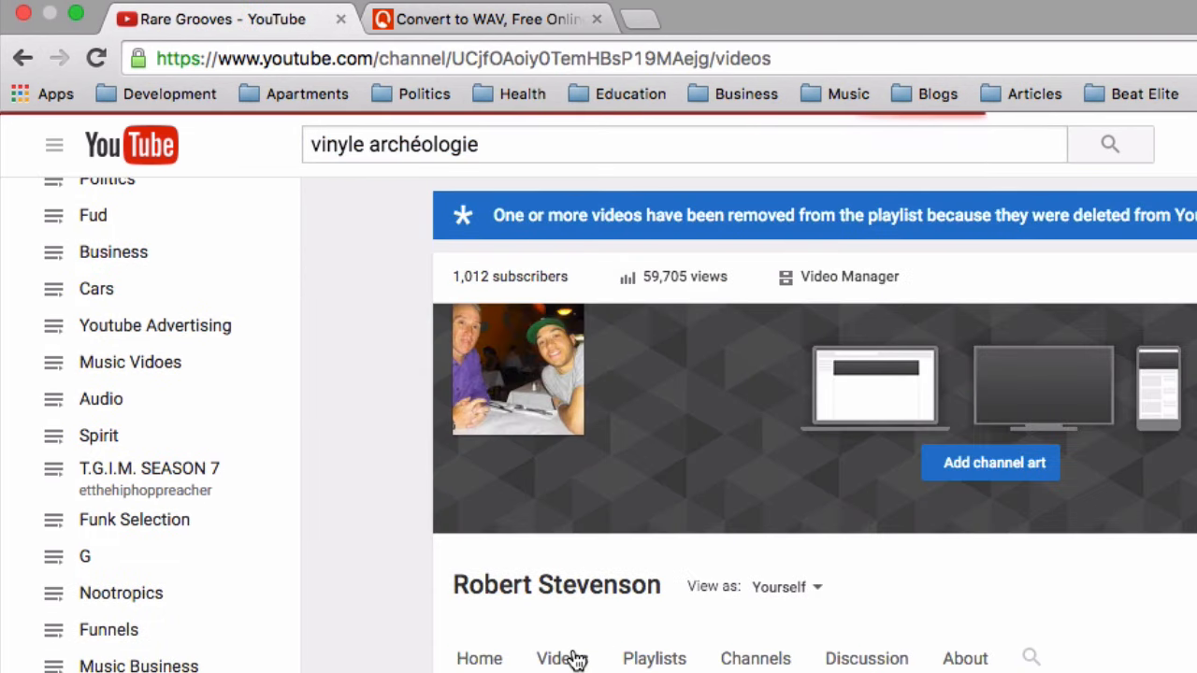
click(562, 657)
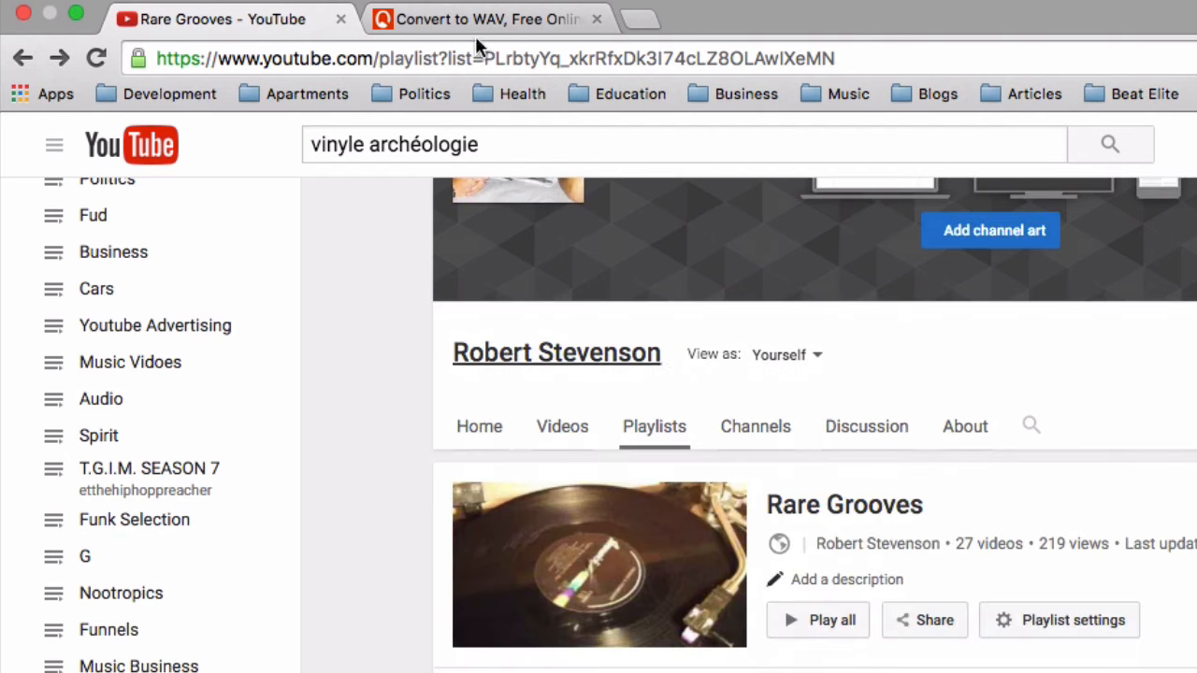
scroll(down, 3)
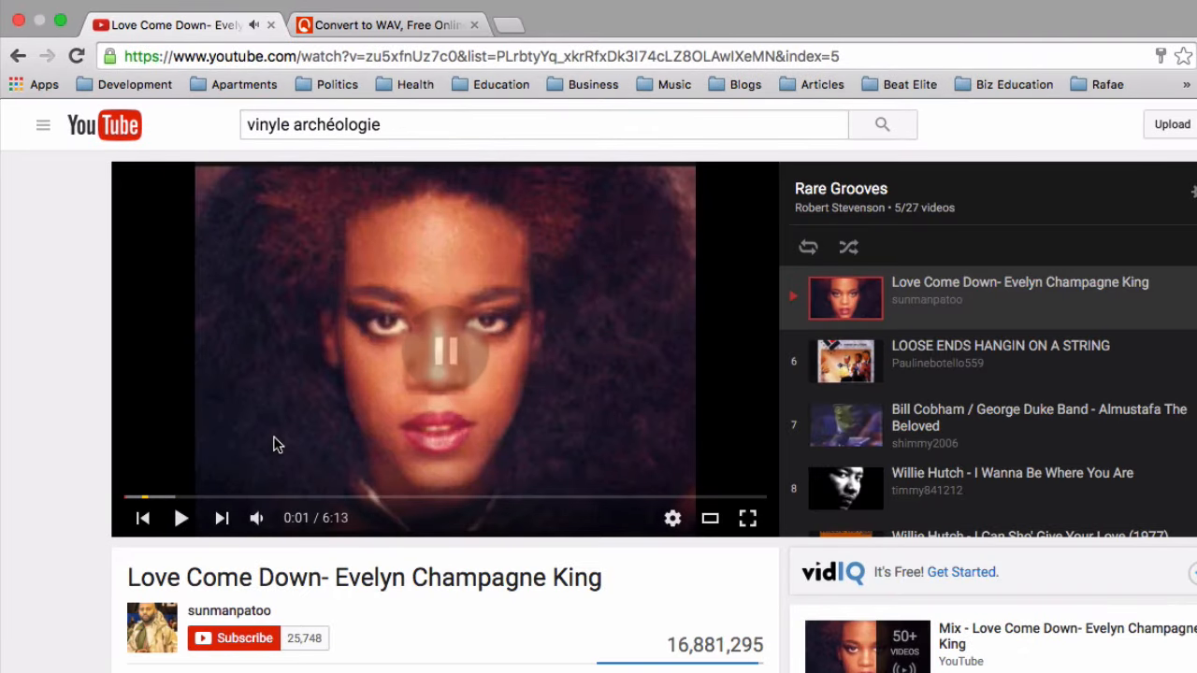
- Sample Rare Grooves tracks, then open Willie Hutch's 'I Can Sho' Give Your Love' page
scroll(down, 3)
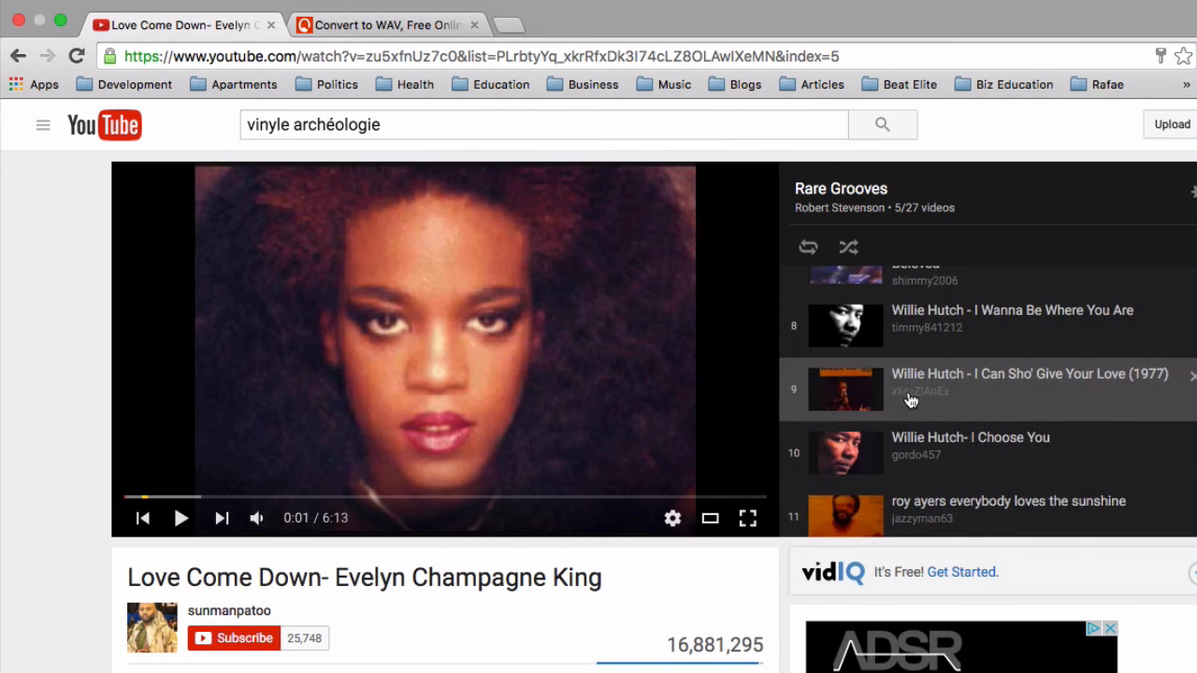
mouse_move(987, 323)
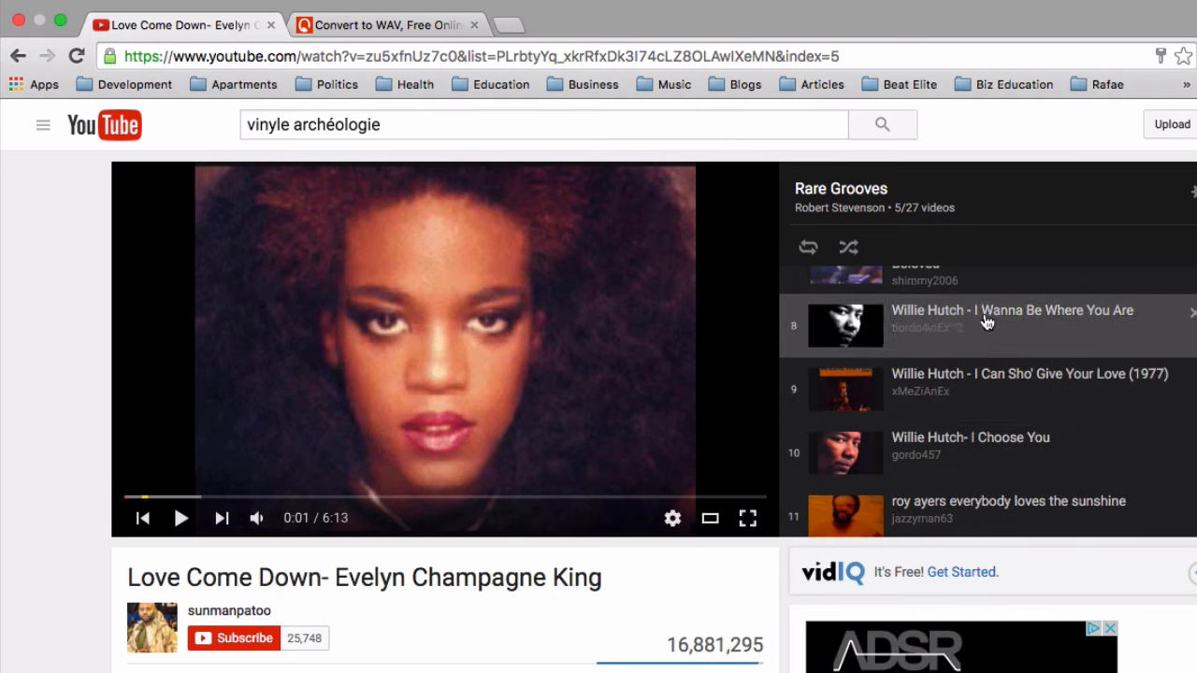
click(1011, 310)
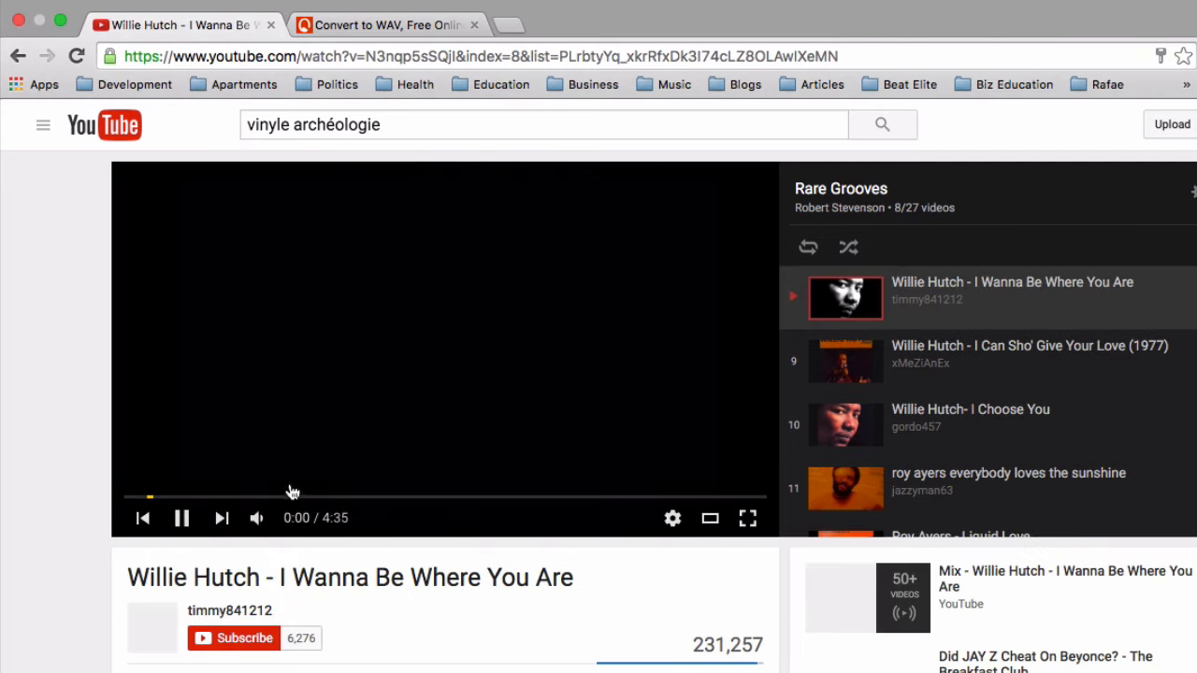
click(182, 518)
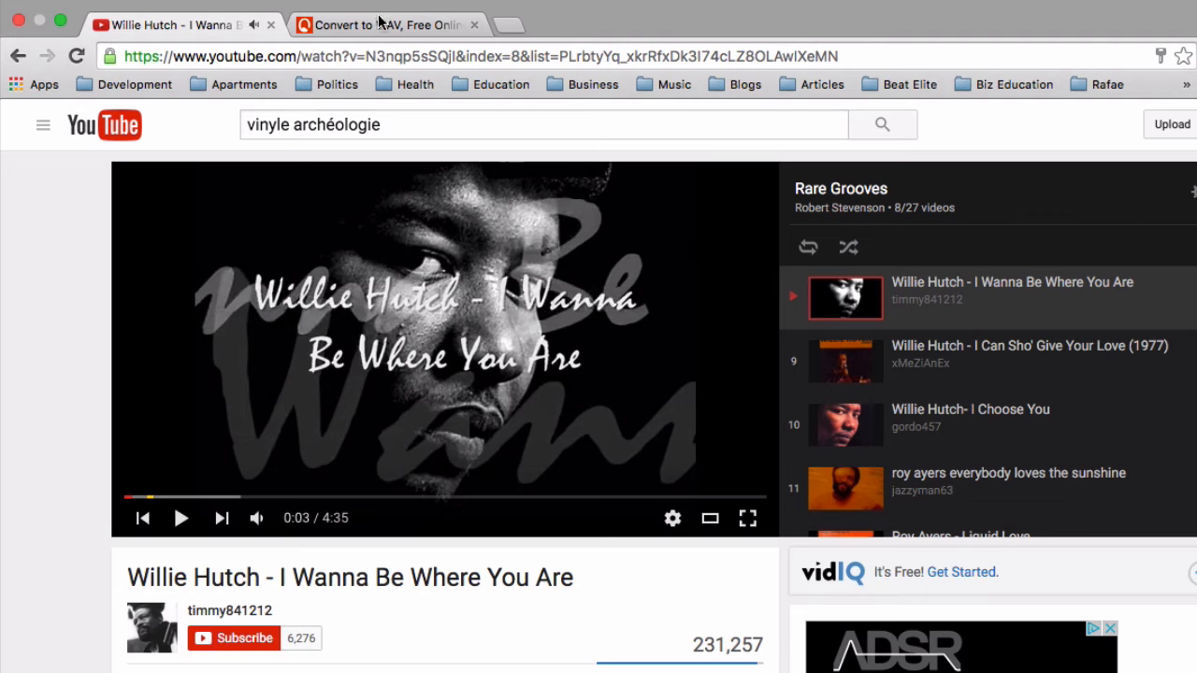
click(384, 25)
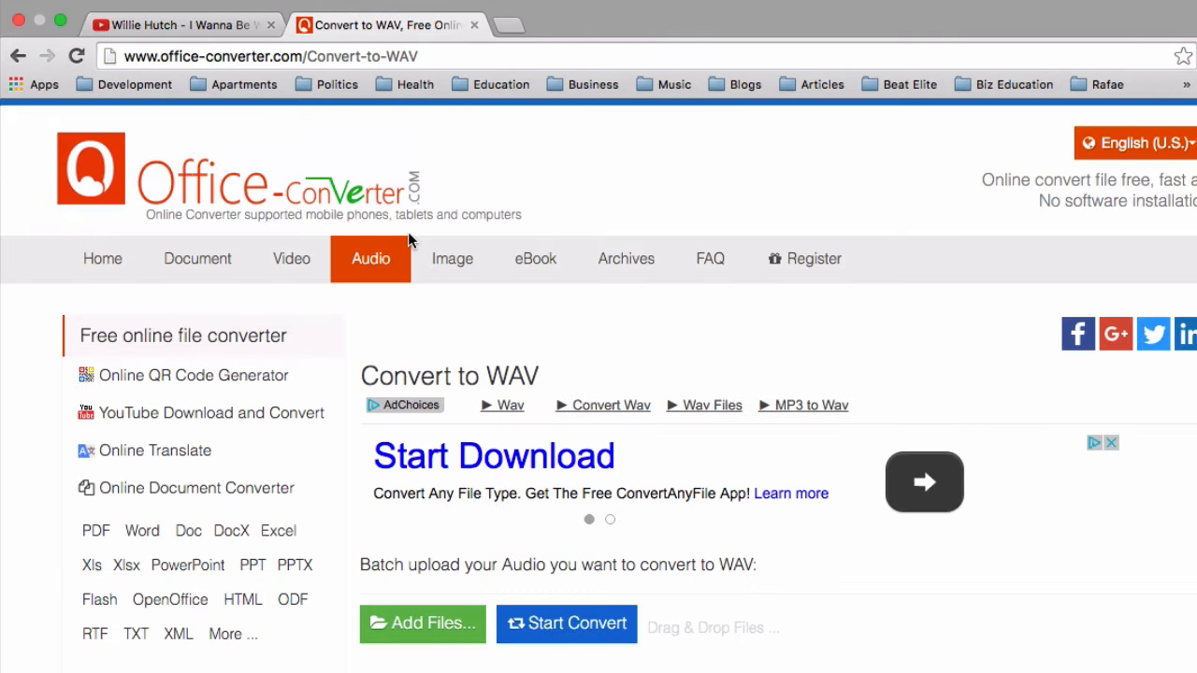
mouse_move(196, 21)
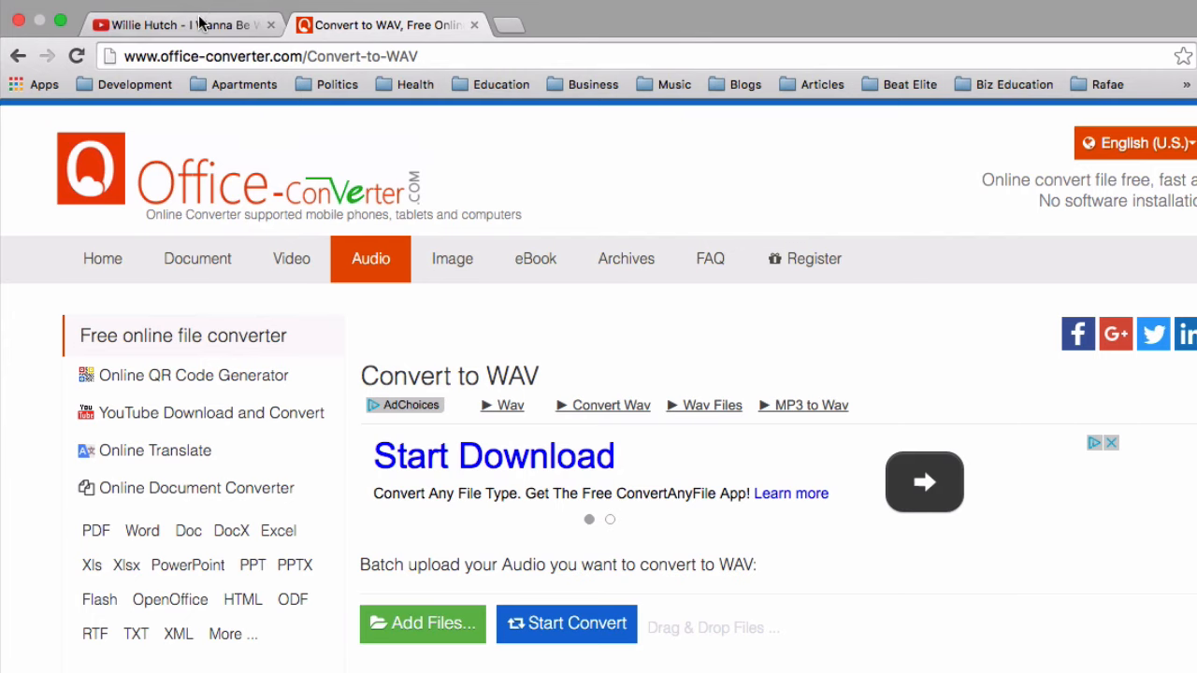
click(169, 25)
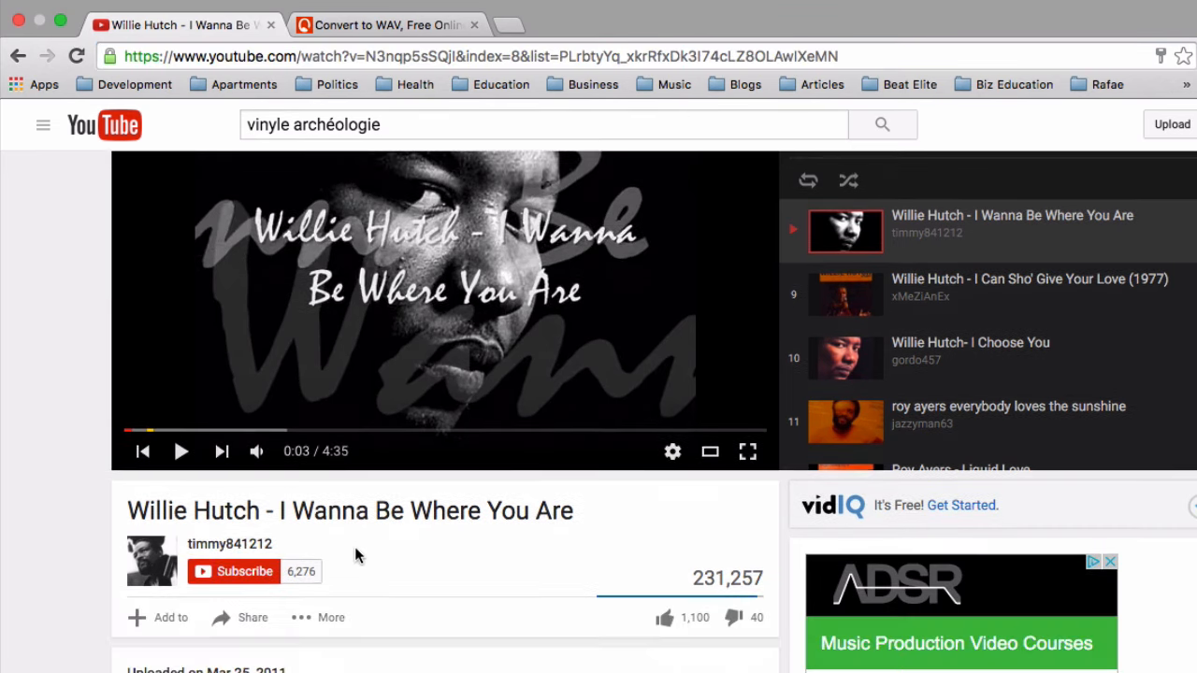
mouse_move(486, 553)
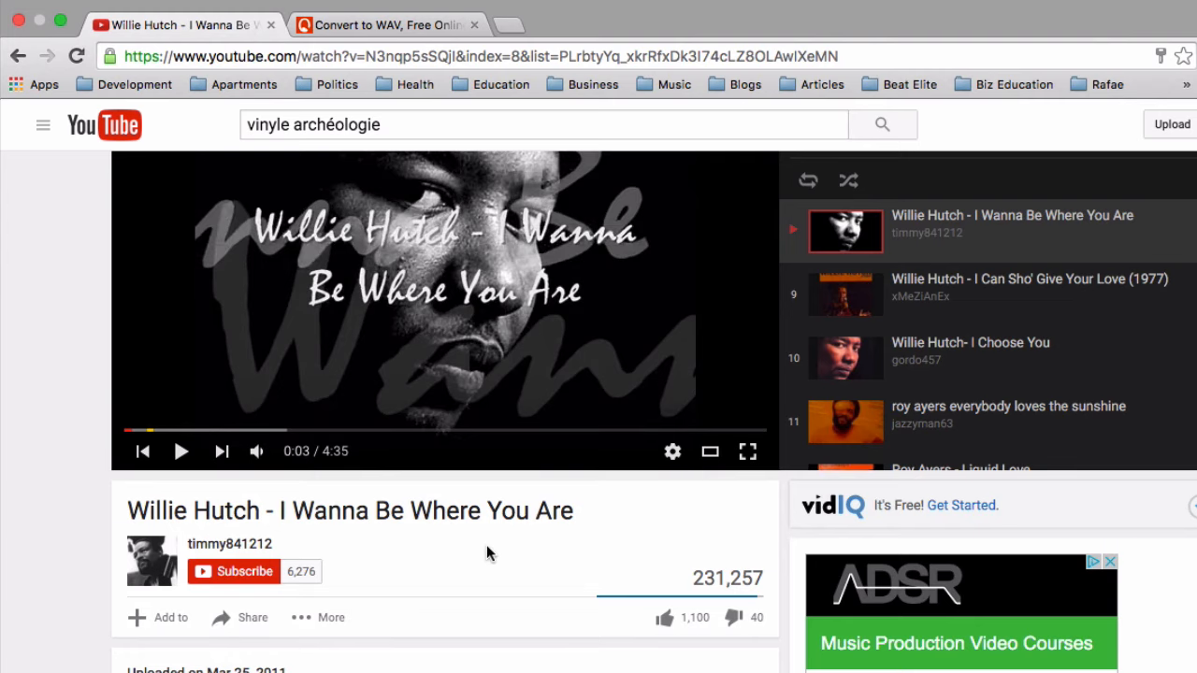
scroll(down, 3)
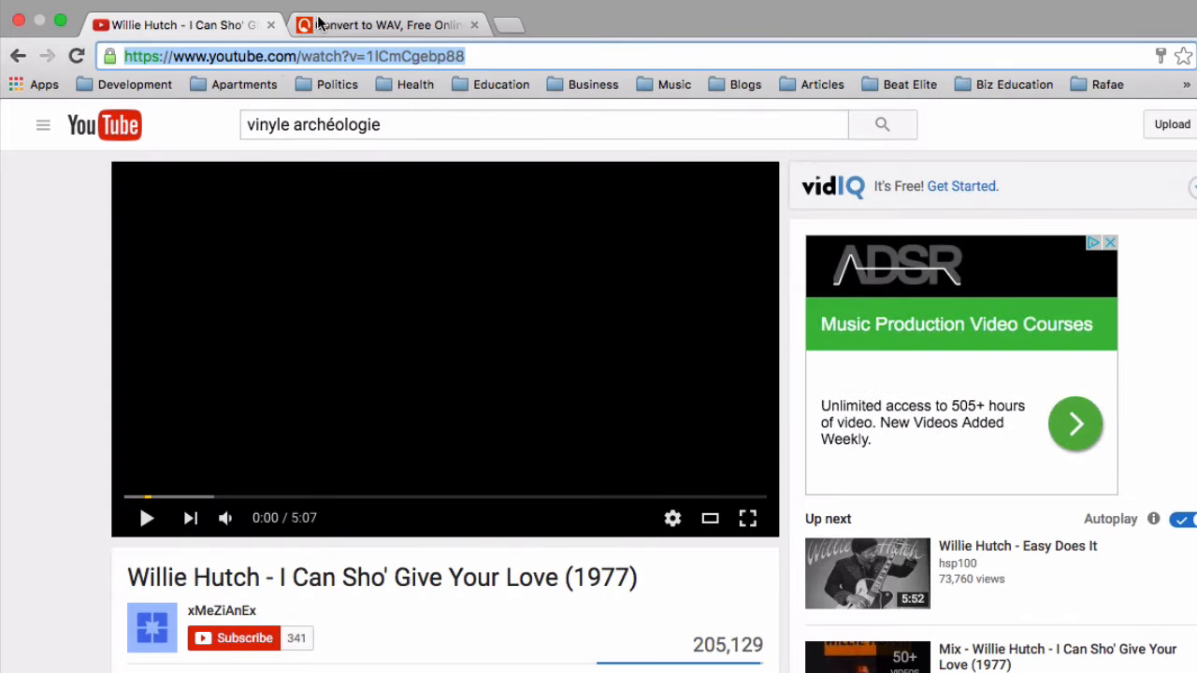
click(383, 24)
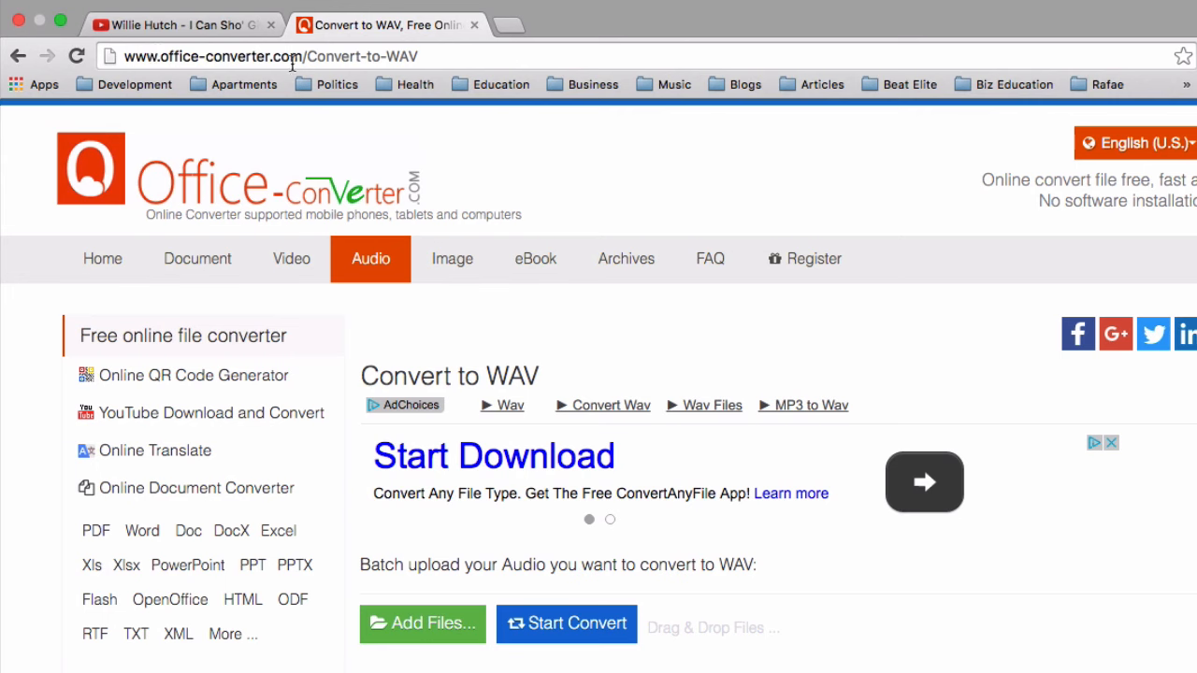
mouse_move(391, 71)
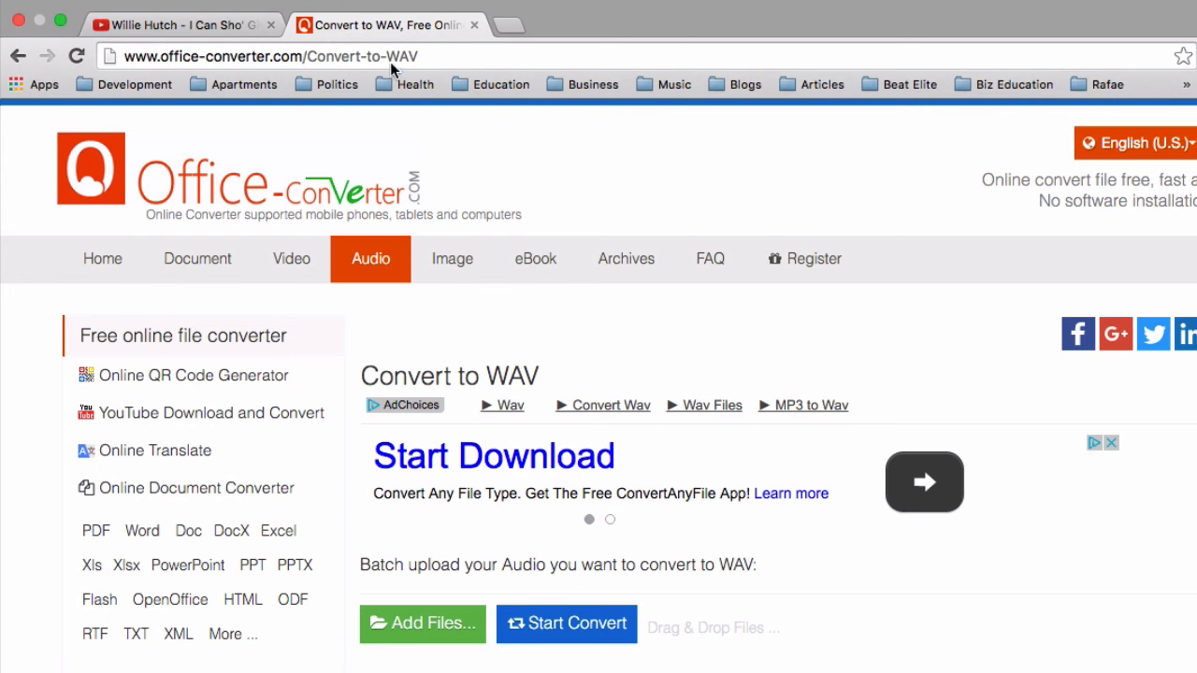
mouse_move(281, 65)
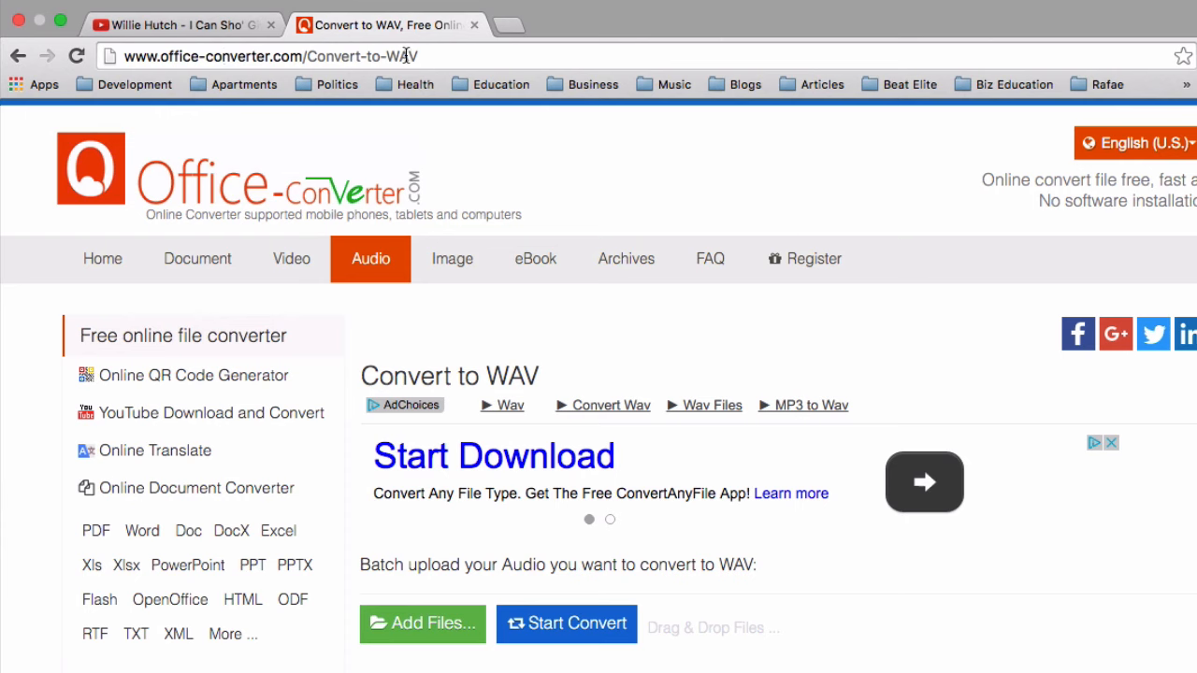
scroll(down, 3)
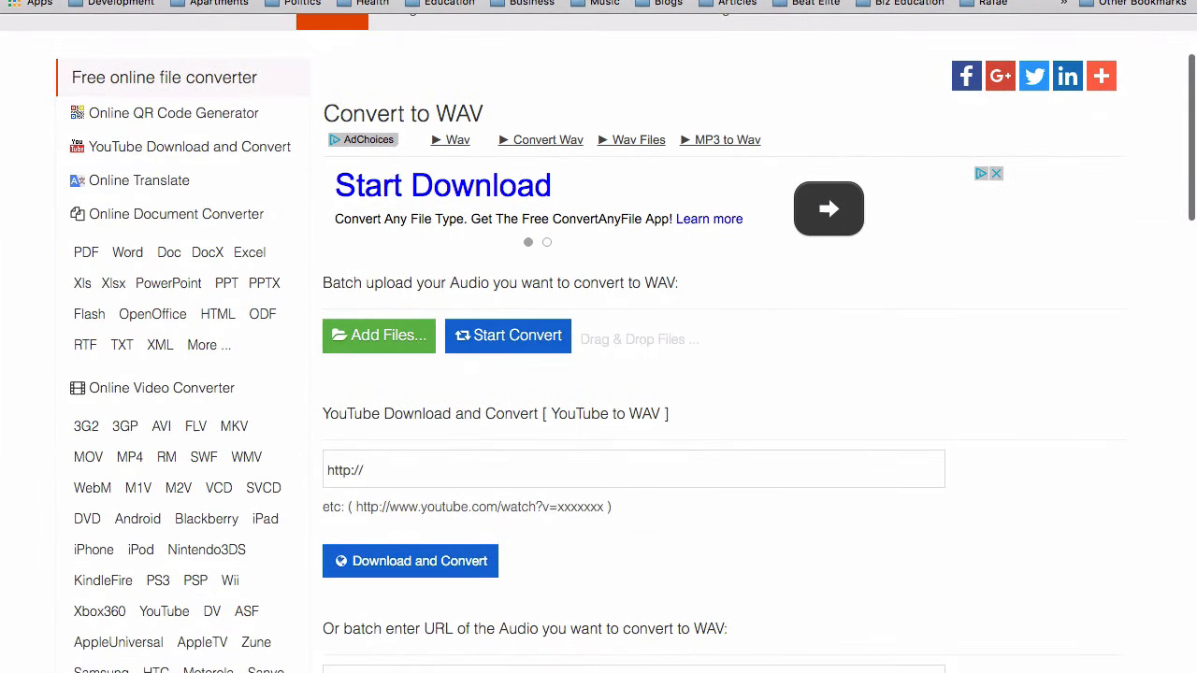
click(634, 470)
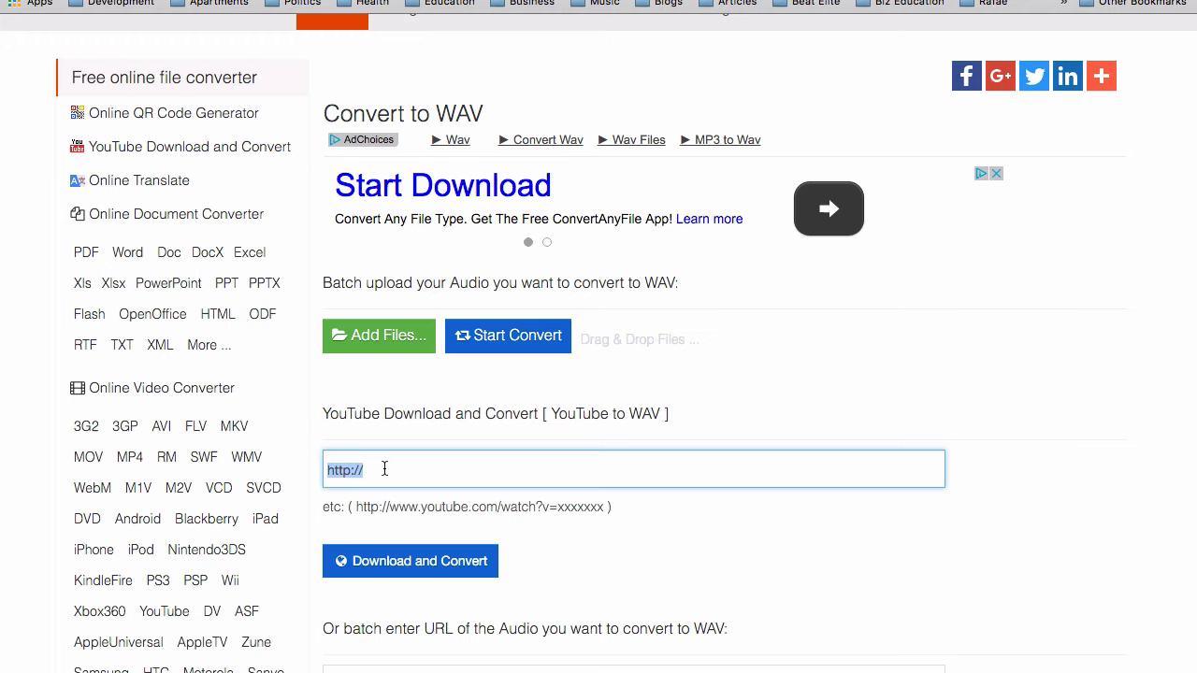
text(https://www.youtube.com/watch?v=1ICmCgebp88)
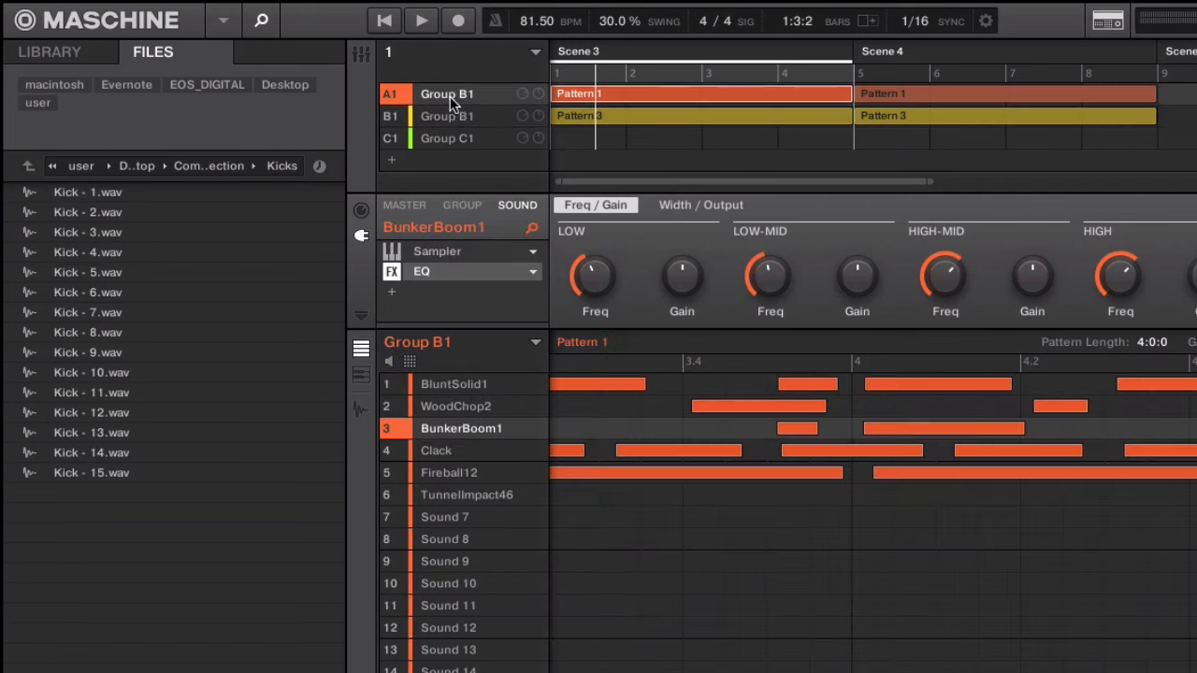
mouse_move(599, 131)
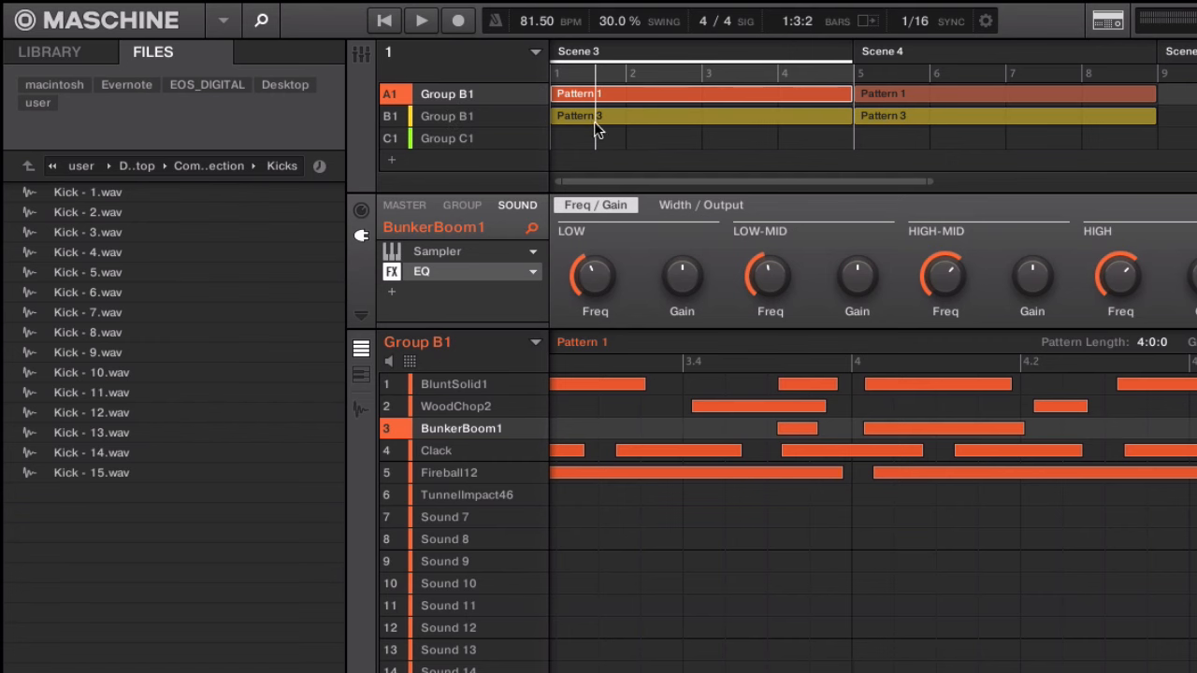
- Show Group B1's Sample Demo sound and keyboard-mode Pattern 3 from the Arranger
right_click(446, 116)
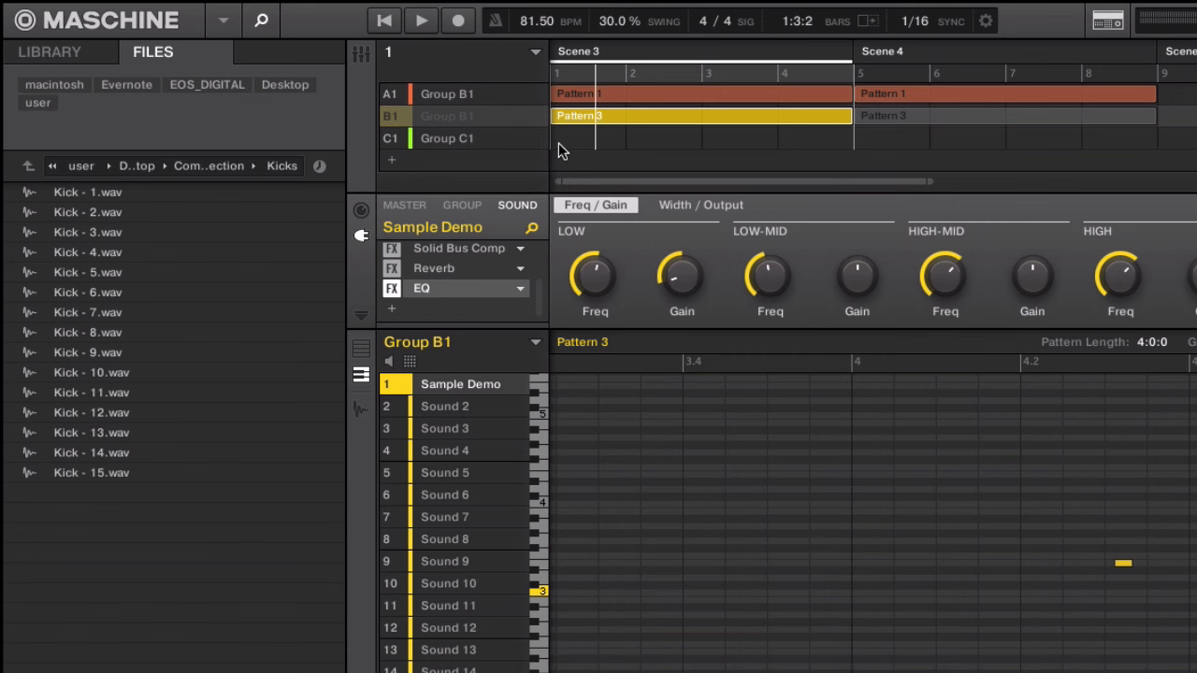
mouse_move(575, 124)
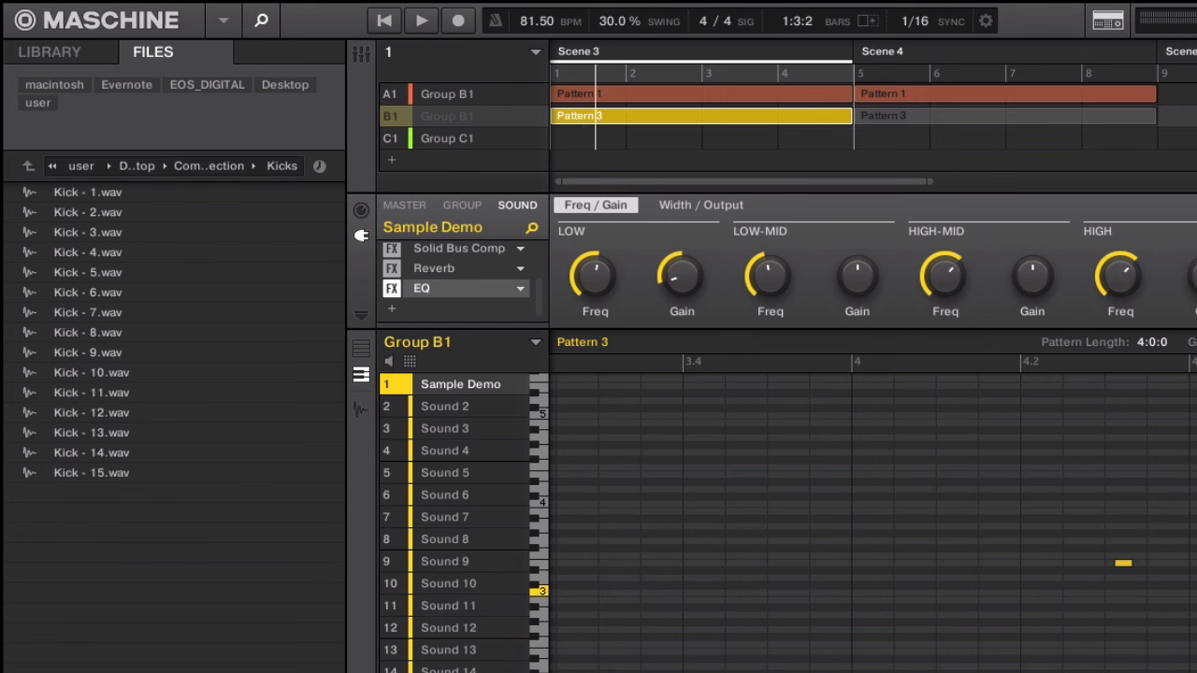
mouse_move(452, 155)
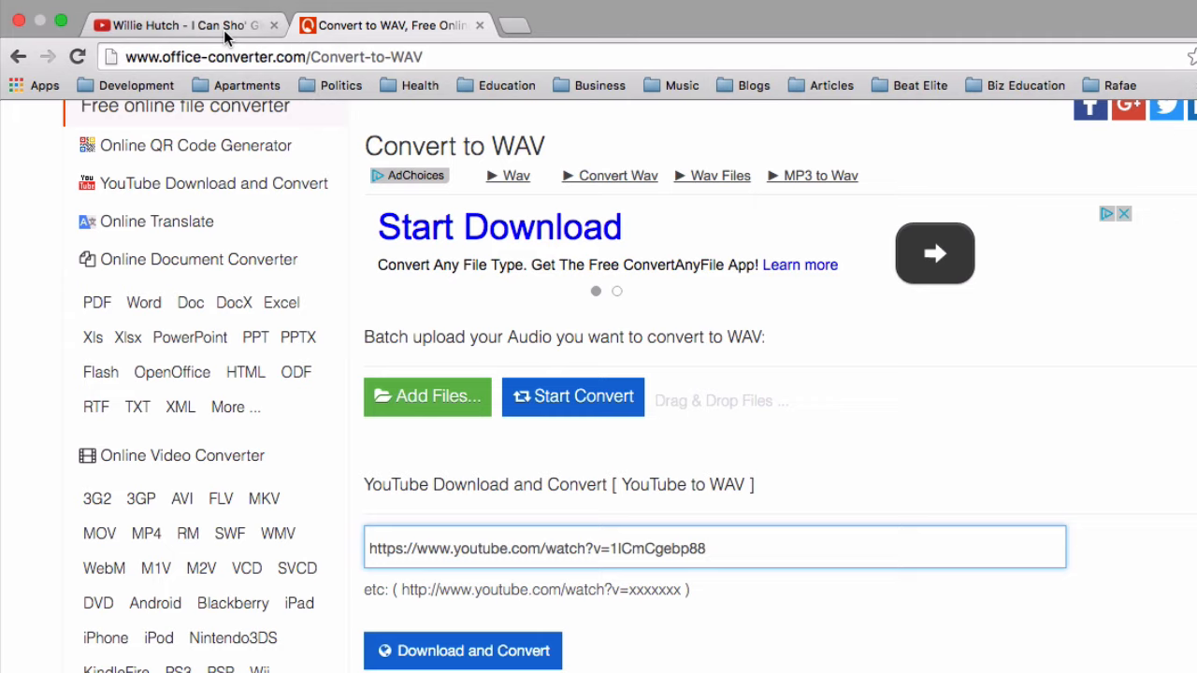
- Return to the Willie Hutch video's YouTube tab
click(173, 25)
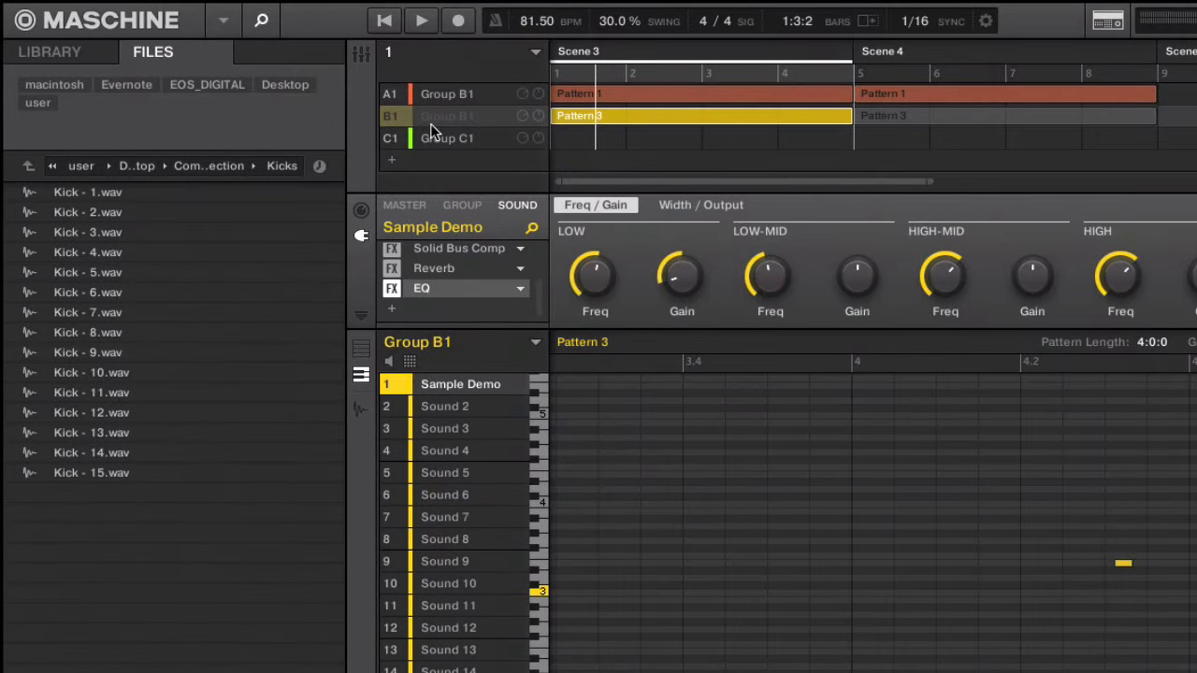
- Unmute Group B1 in the Arranger
click(446, 116)
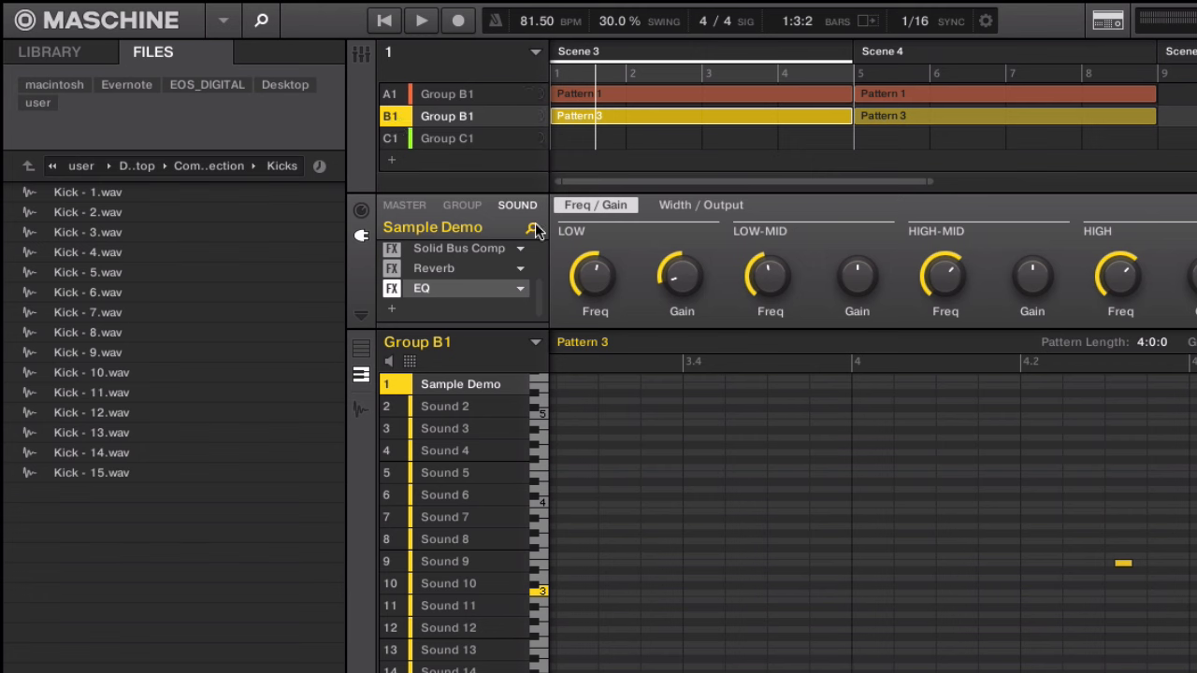
mouse_move(278, 266)
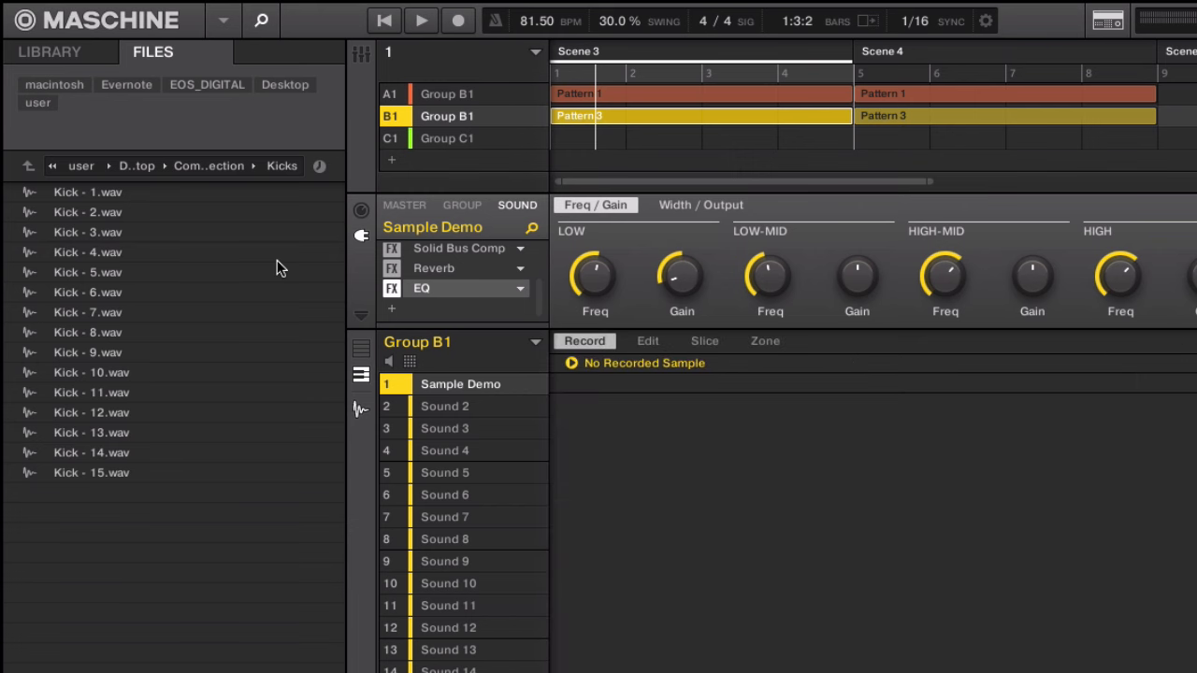
- Inspect BowlKlang1's waveform, mute Group B1 and reload the BowlKlang1 clank sample
click(647, 340)
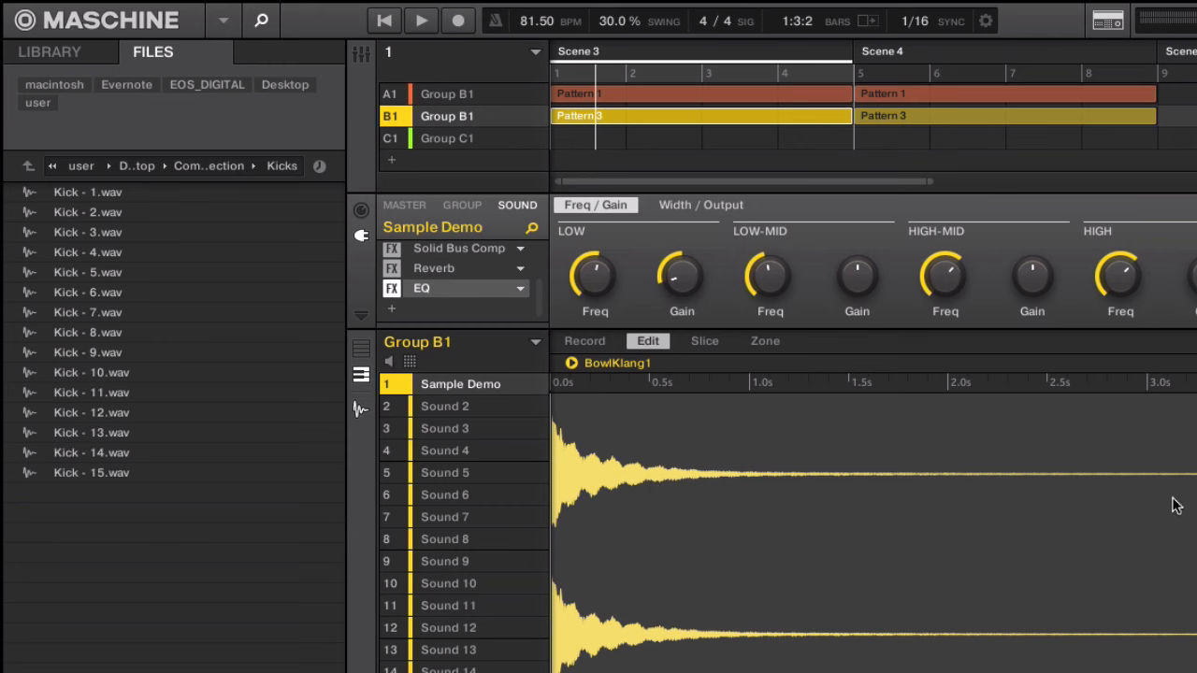
mouse_move(755, 609)
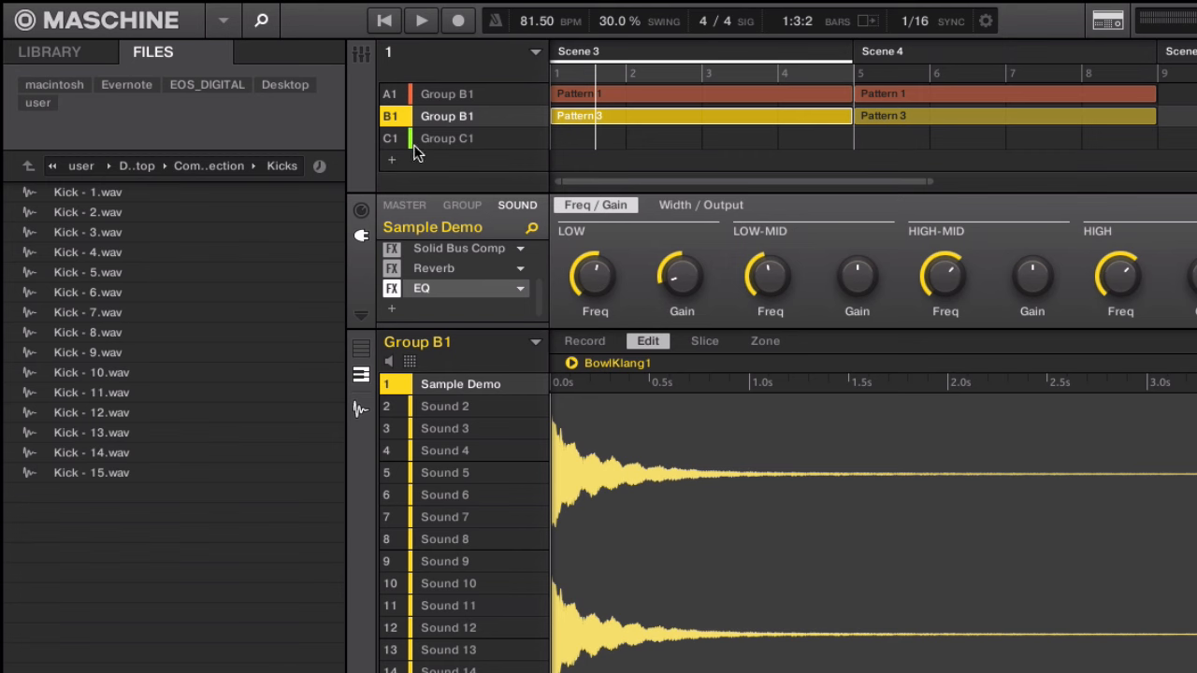
click(390, 115)
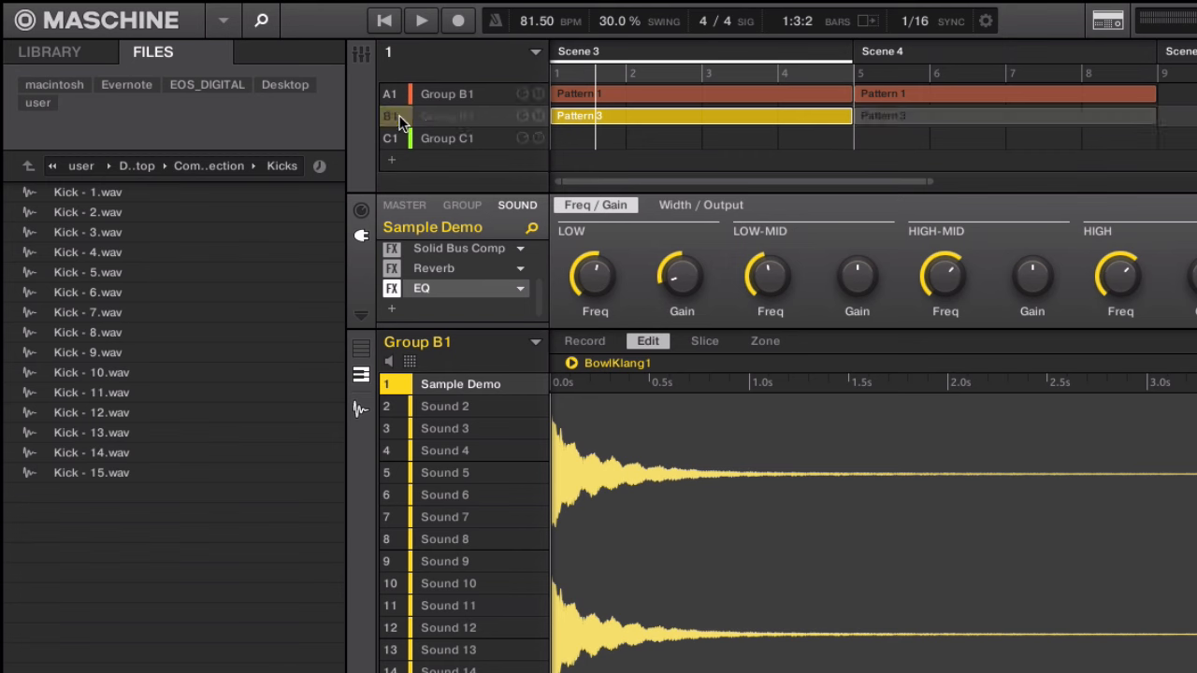
click(420, 20)
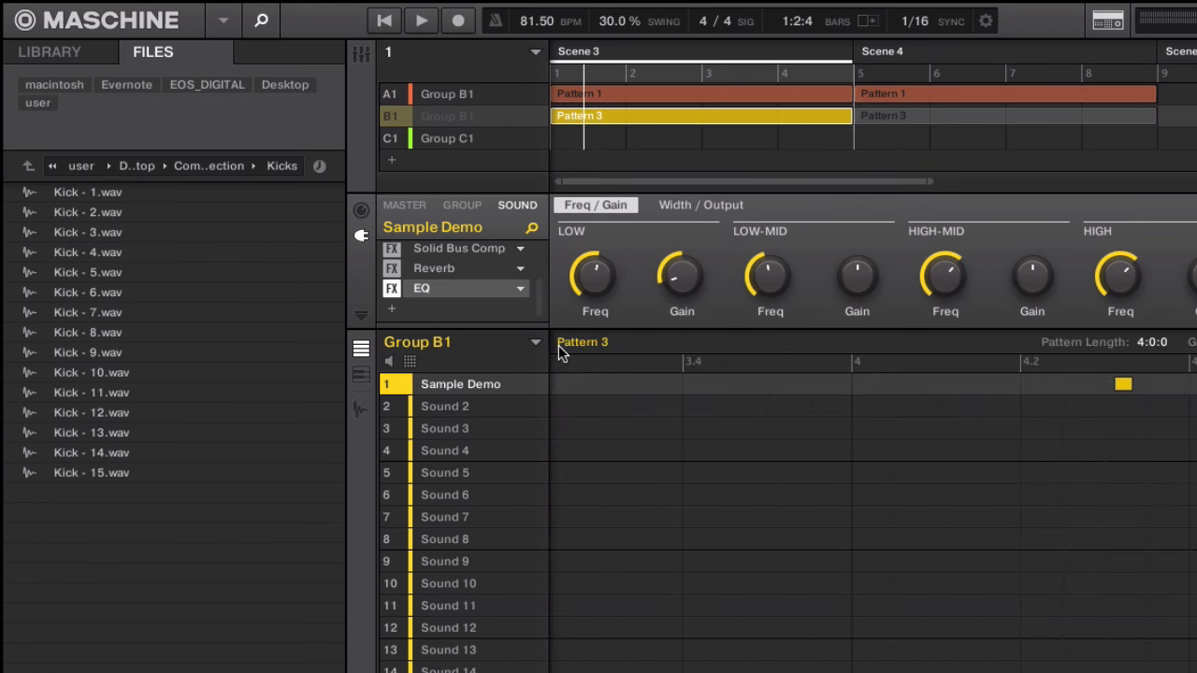
click(647, 340)
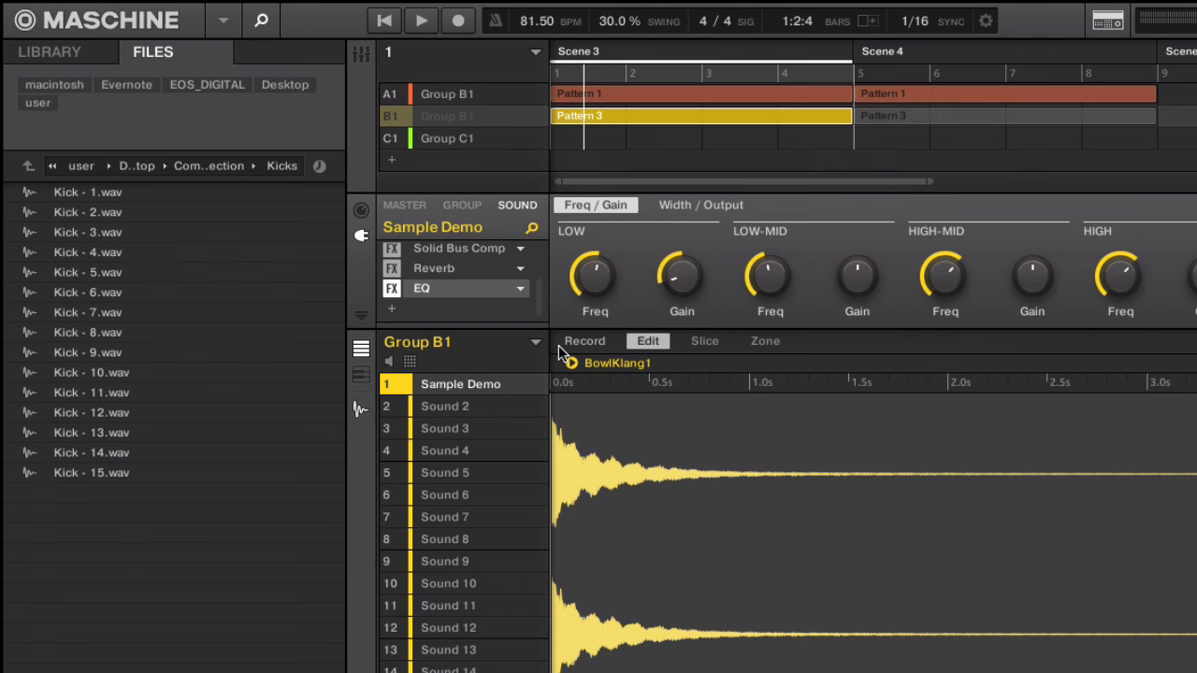
mouse_move(608, 486)
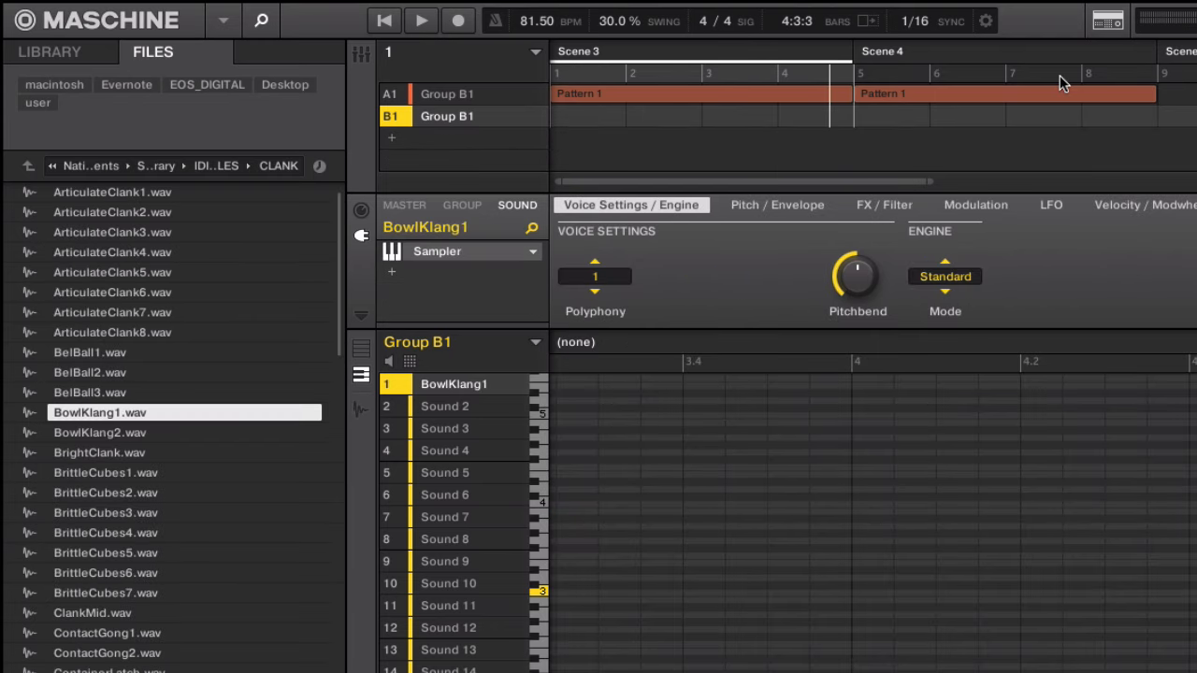
- Move the browser up two folder levels toward Documents > Native Instruments
click(27, 166)
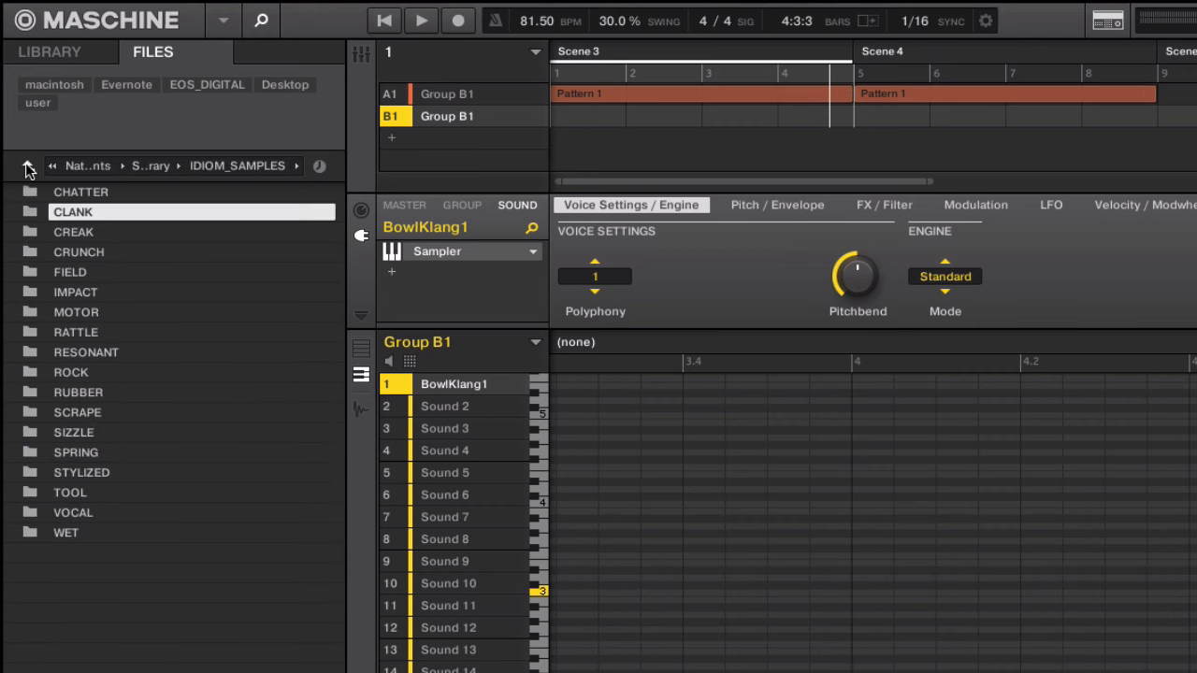
click(28, 166)
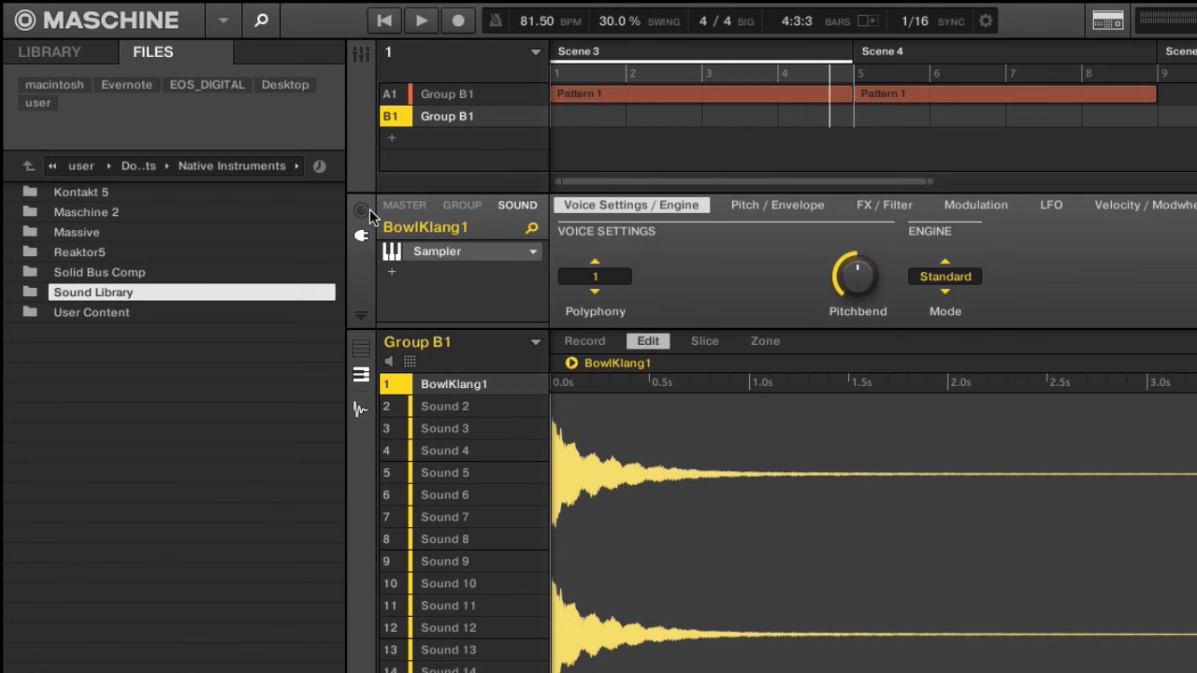
mouse_move(683, 222)
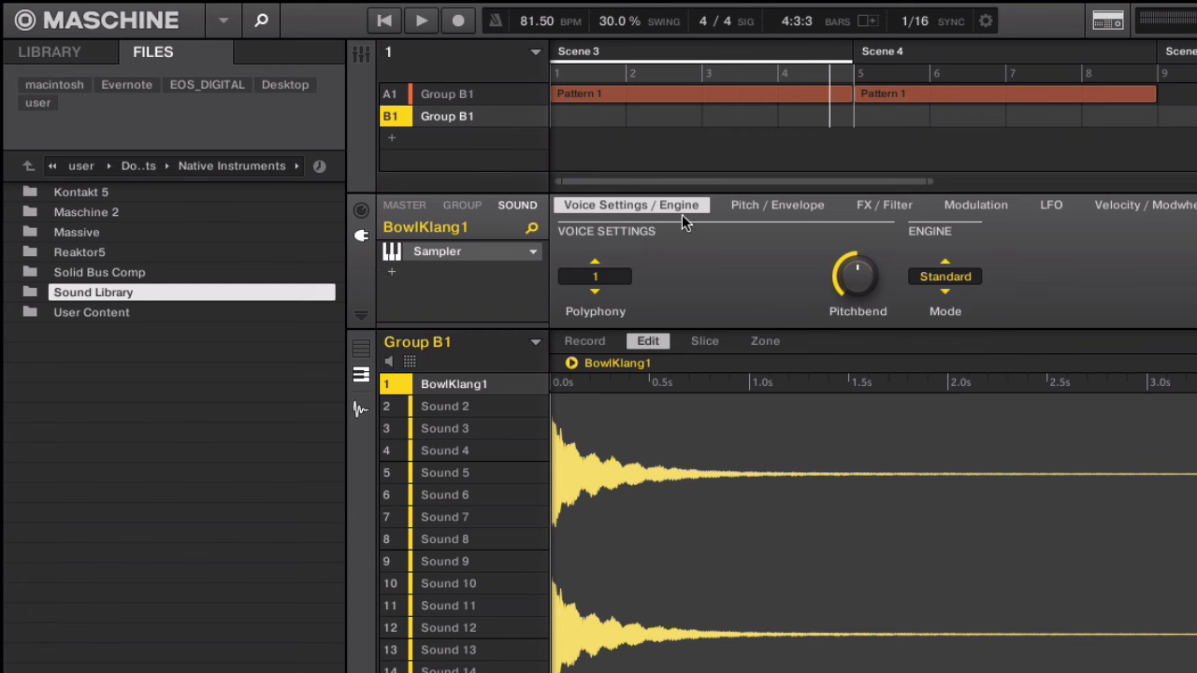
- Show the BowlKlang1 Sampler's FX/Filter settings
click(883, 205)
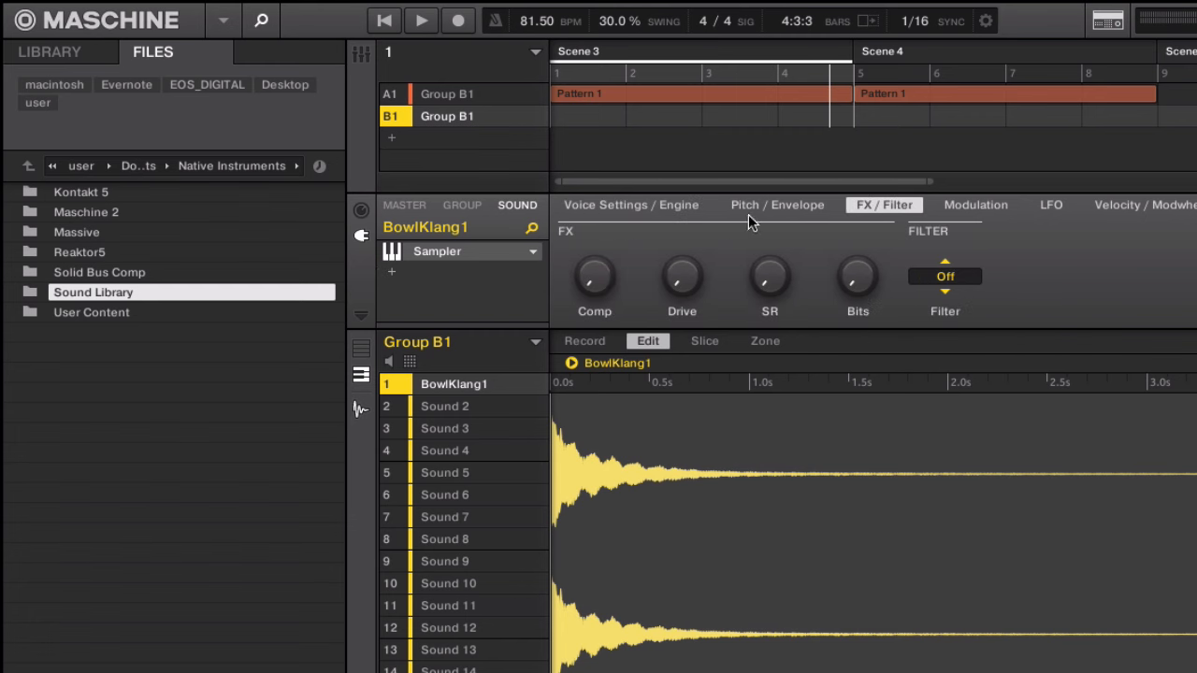
mouse_move(426, 288)
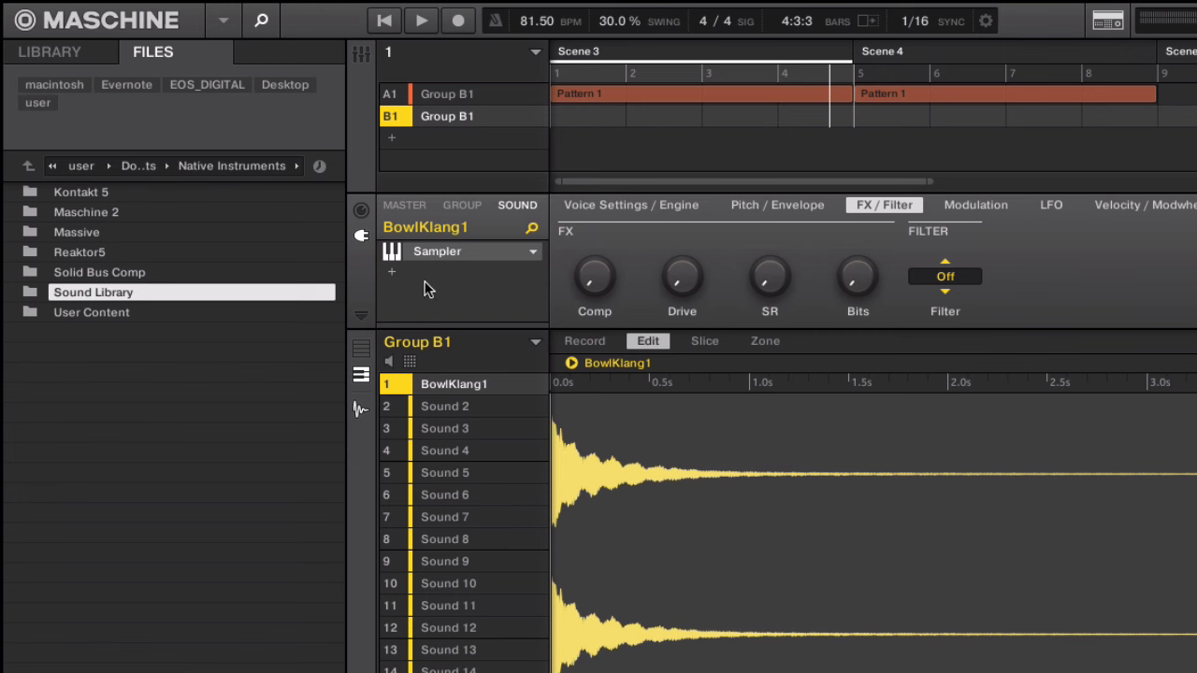
mouse_move(423, 289)
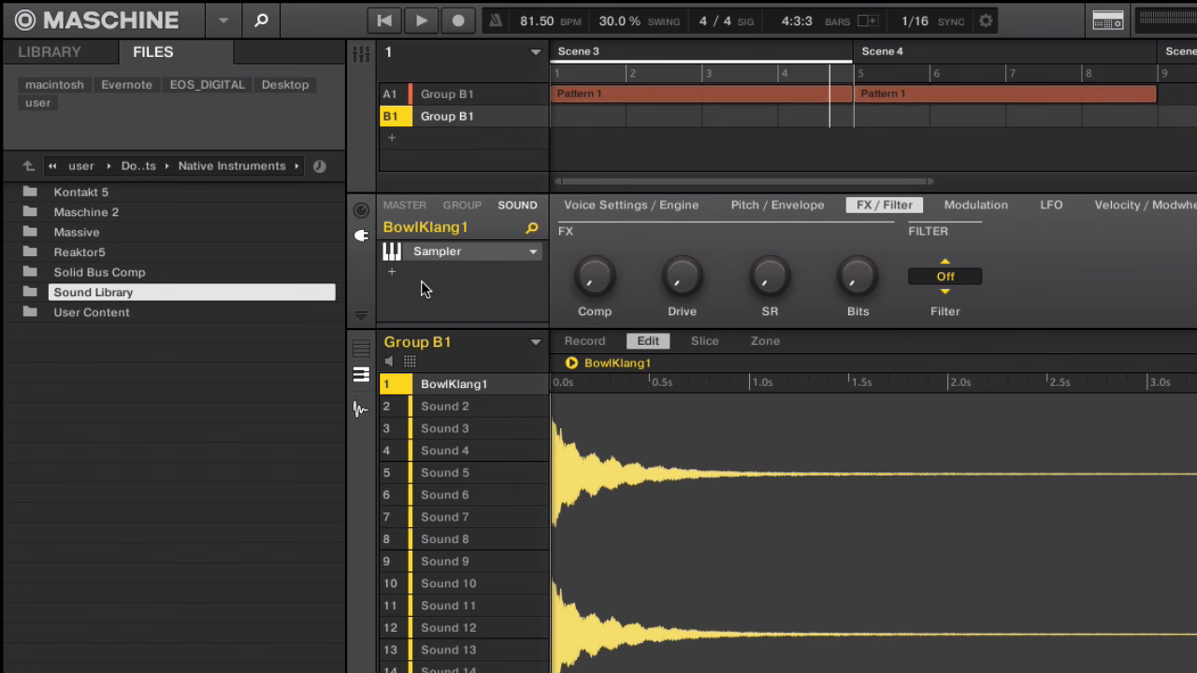
mouse_move(414, 362)
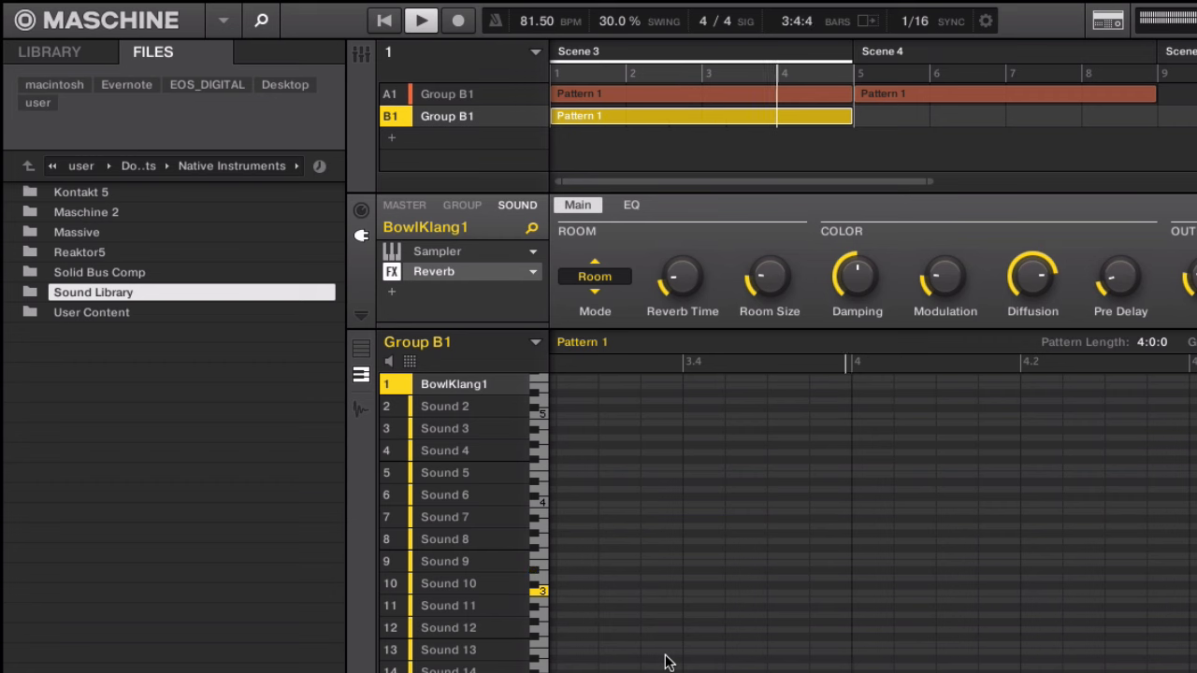
- Record a few BowlKlang1 notes into Group B1's pattern, then add an empty Group C1
click(457, 21)
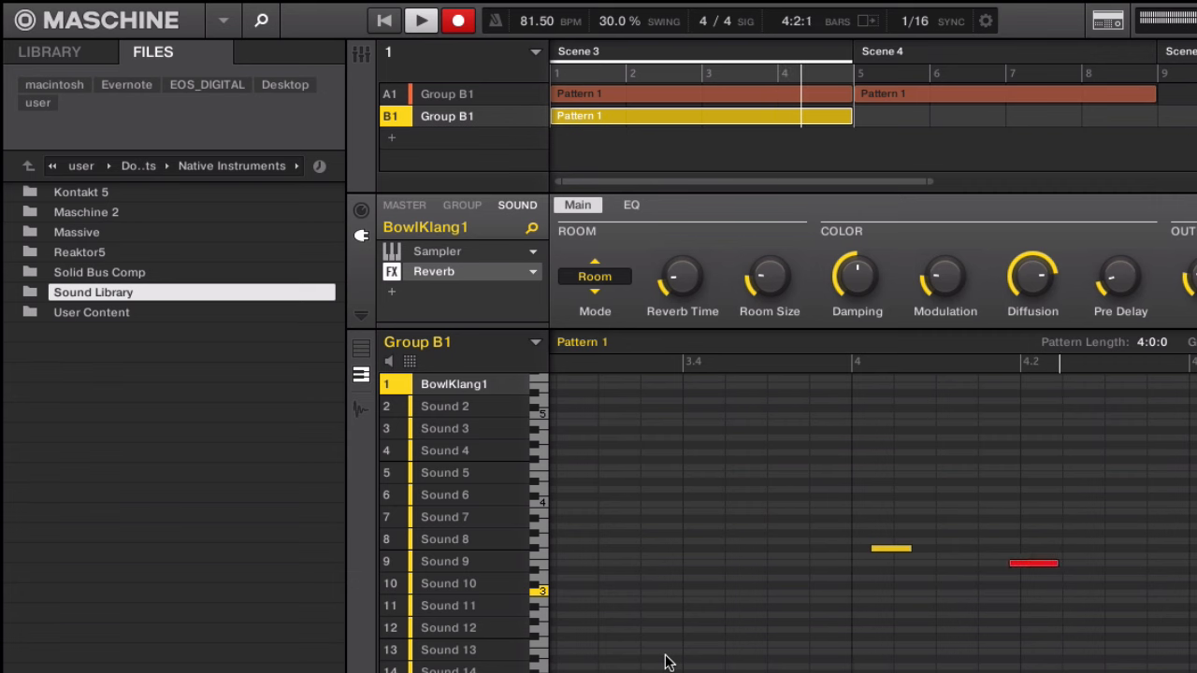
click(457, 19)
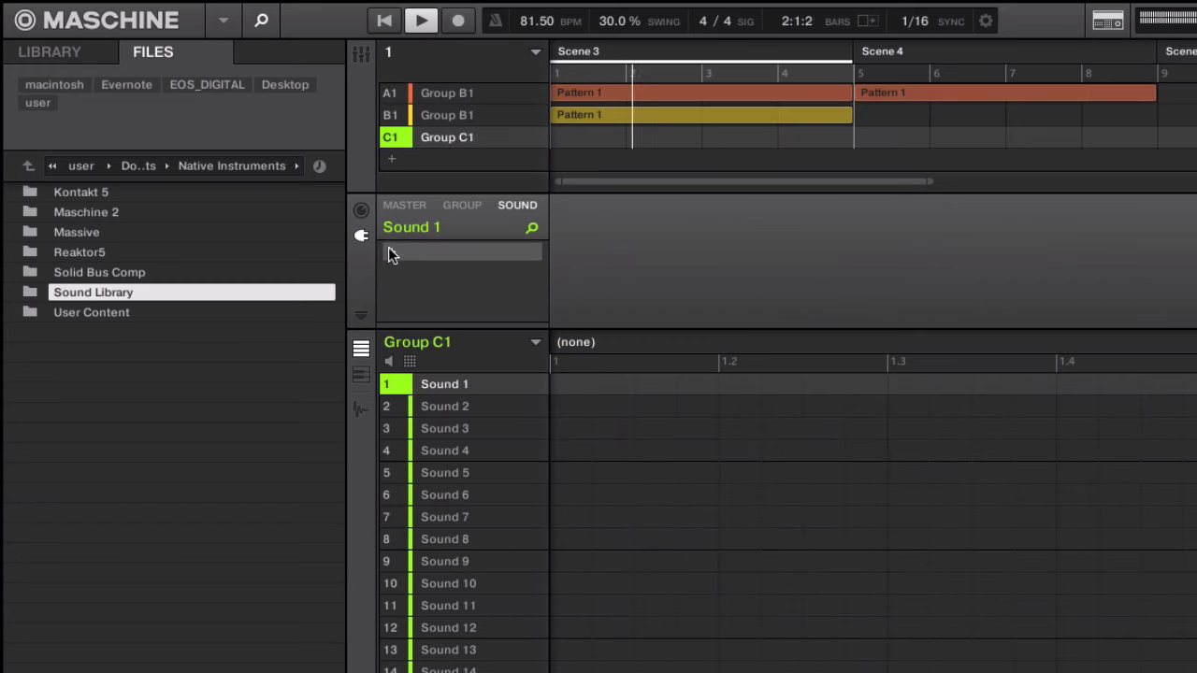
- Load Massive into Group C1's Sound 1 plug-in slot and show its Page 2 controls
click(463, 252)
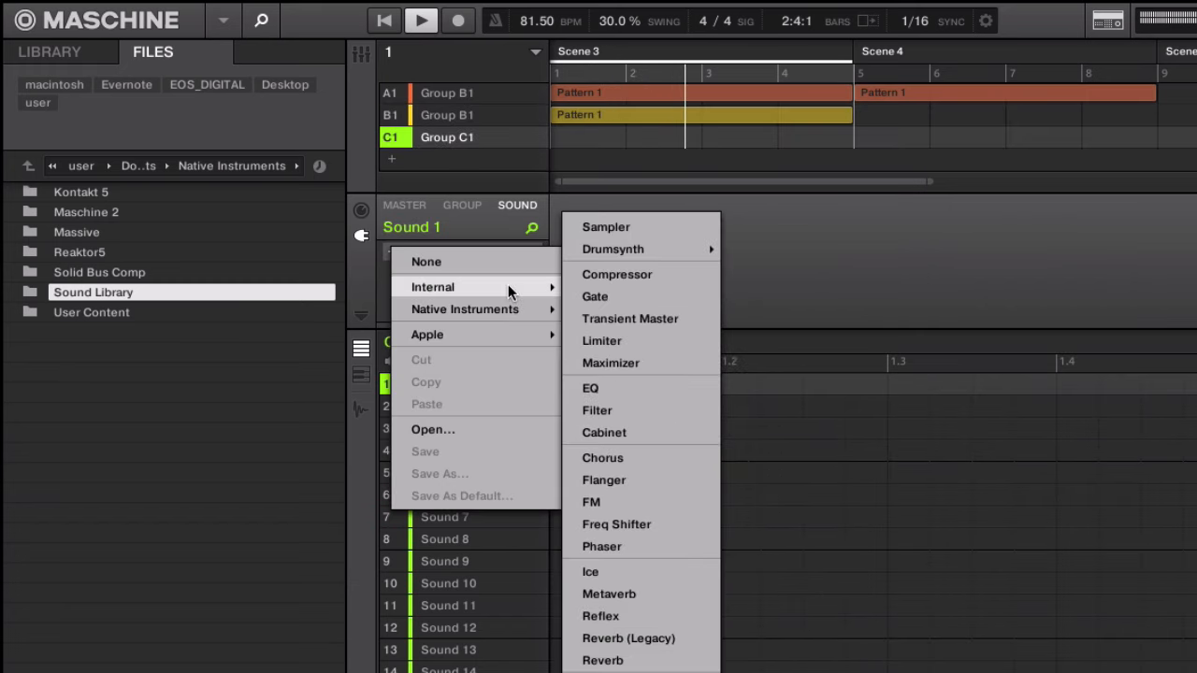
mouse_move(612, 248)
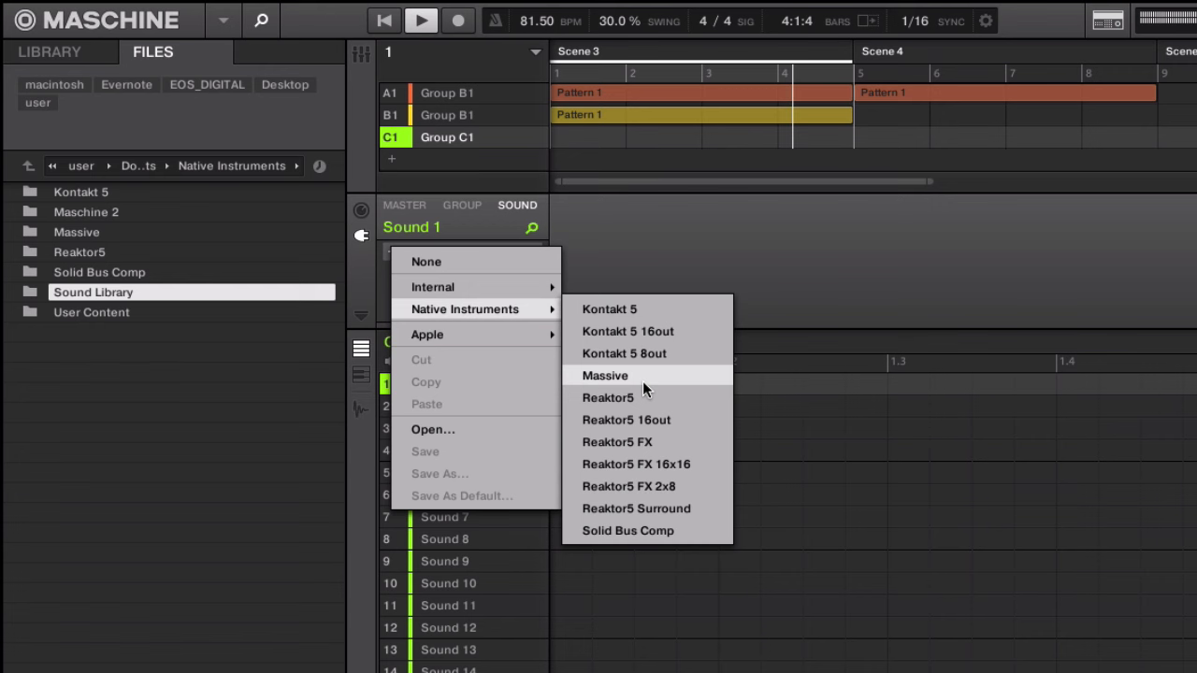
click(605, 375)
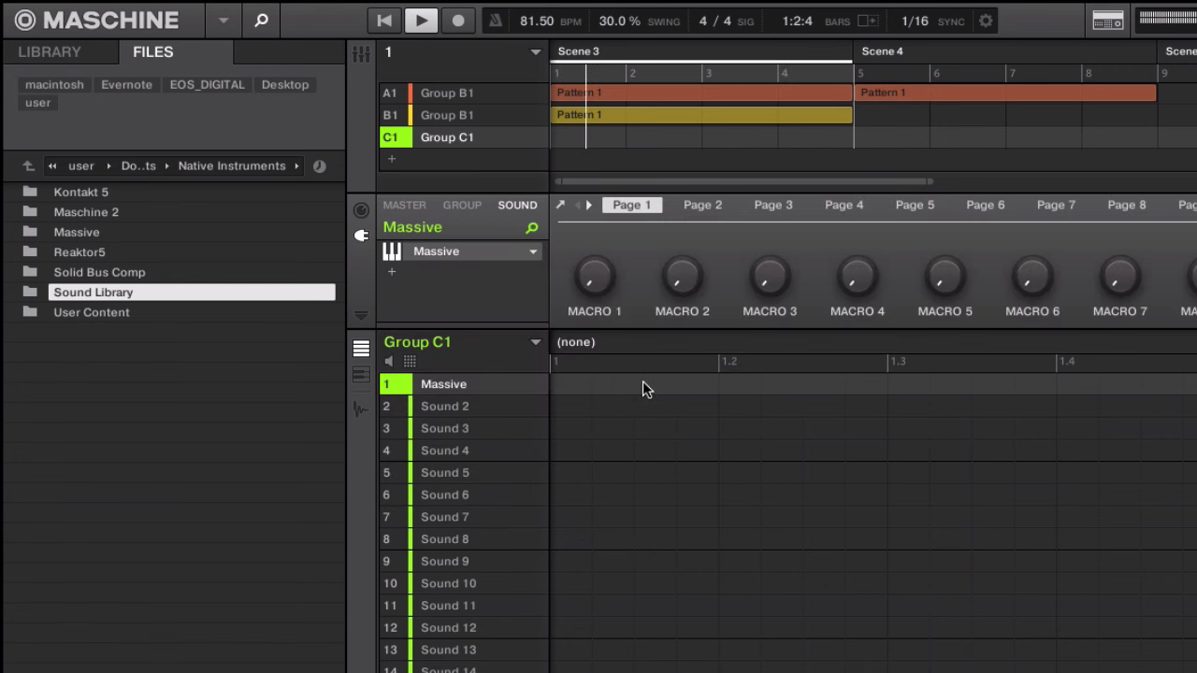
click(702, 205)
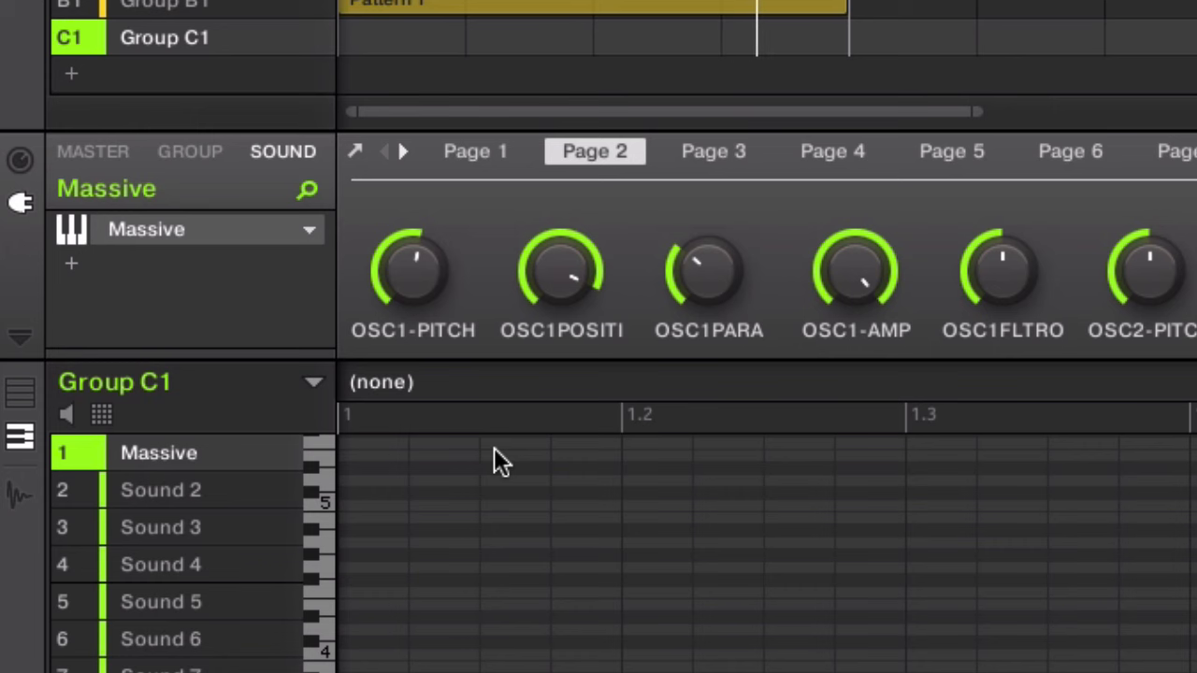
mouse_move(241, 355)
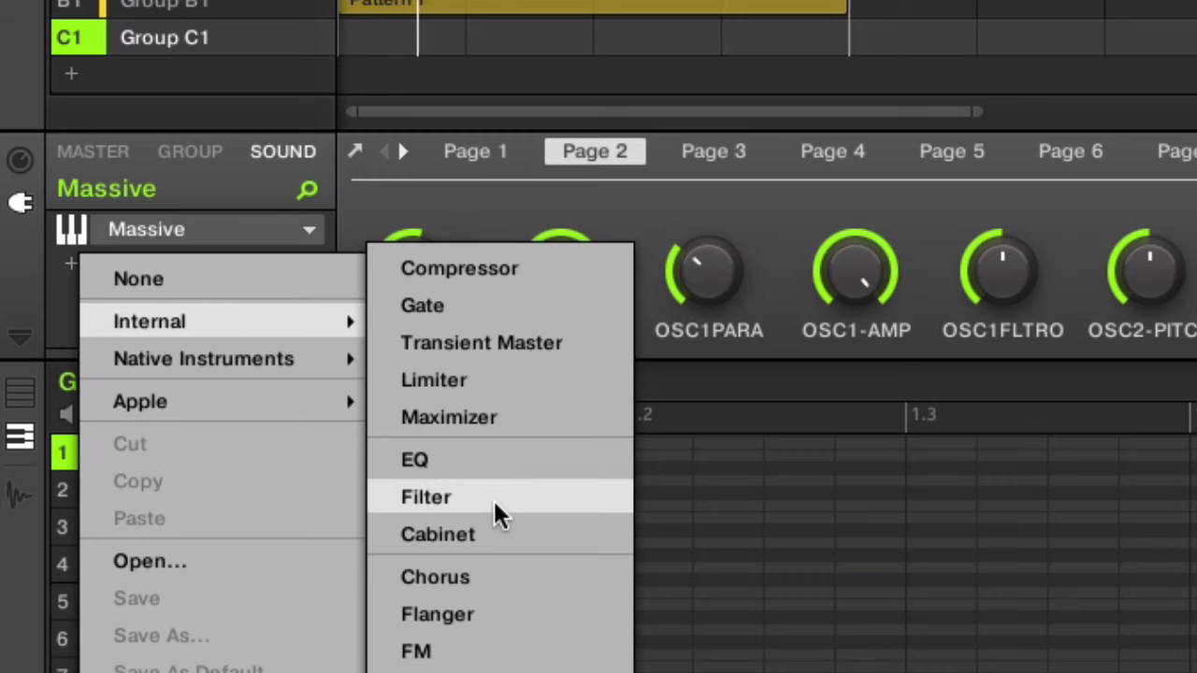
- Insert the Internal Filter effect after Massive on Group C1, then select Group B1's BowlKlang1
click(425, 497)
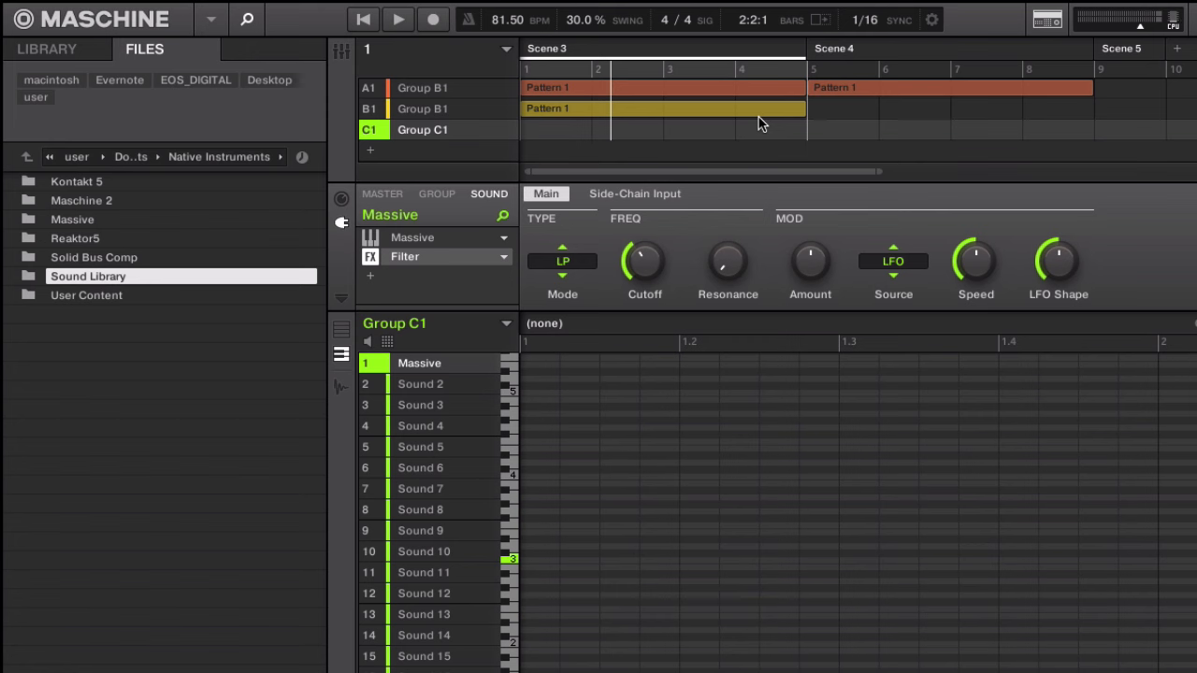
click(422, 108)
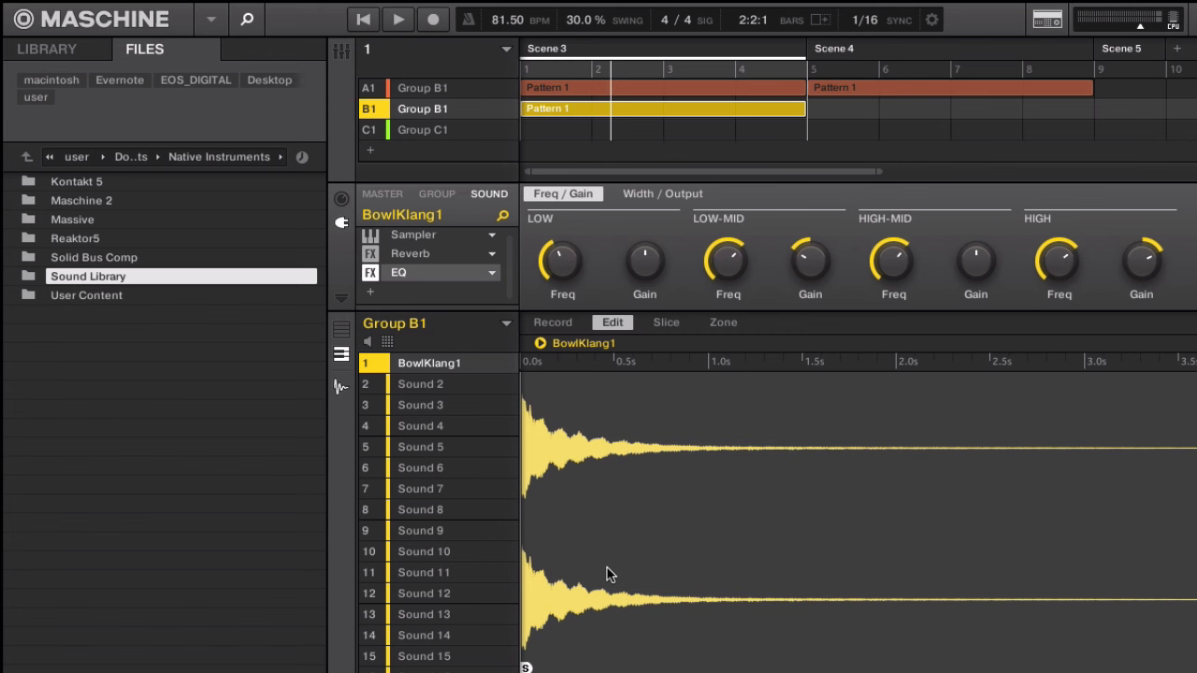
mouse_move(491, 320)
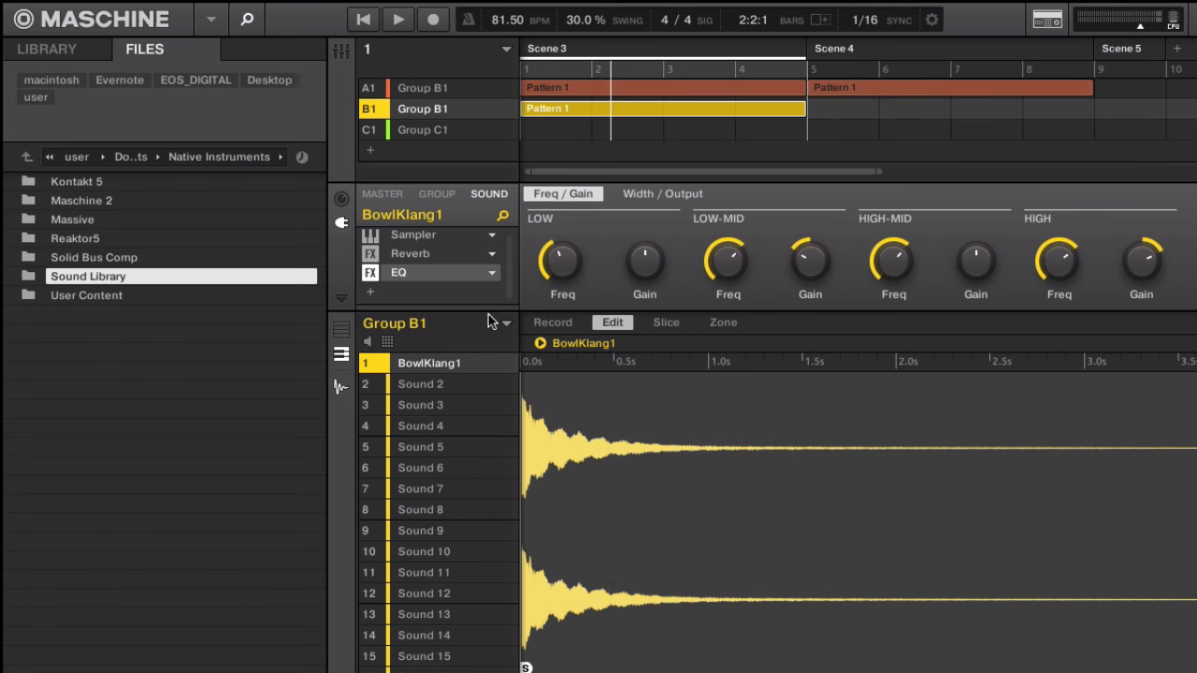
mouse_move(447, 260)
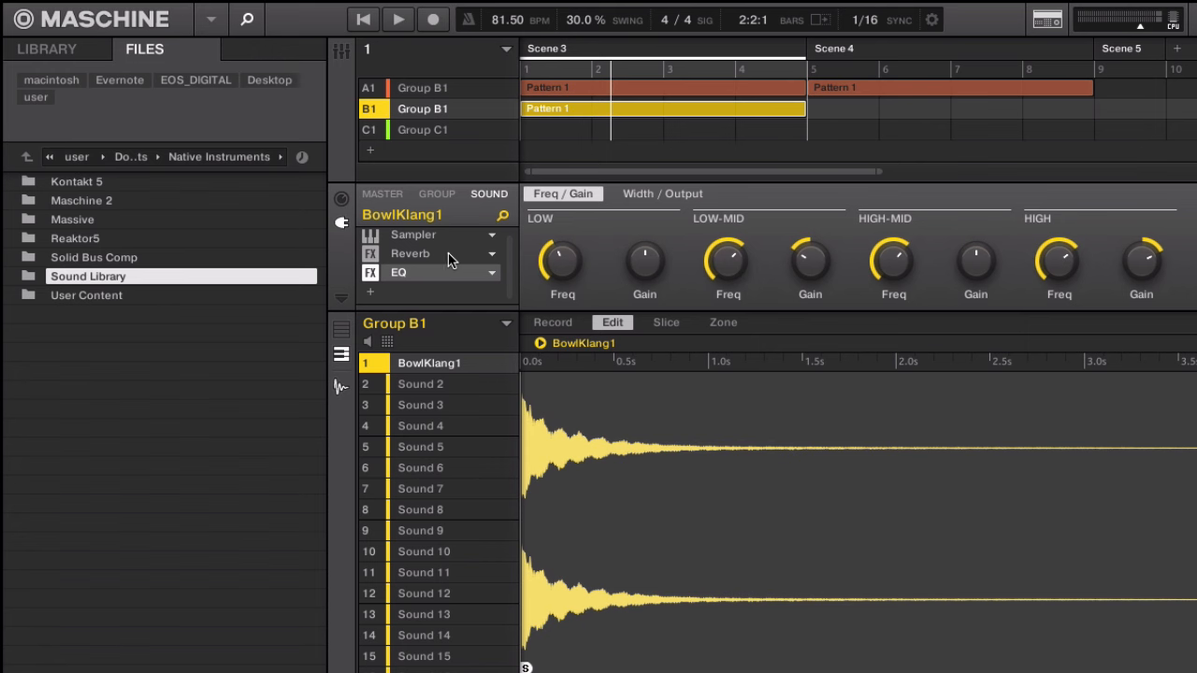
mouse_move(599, 259)
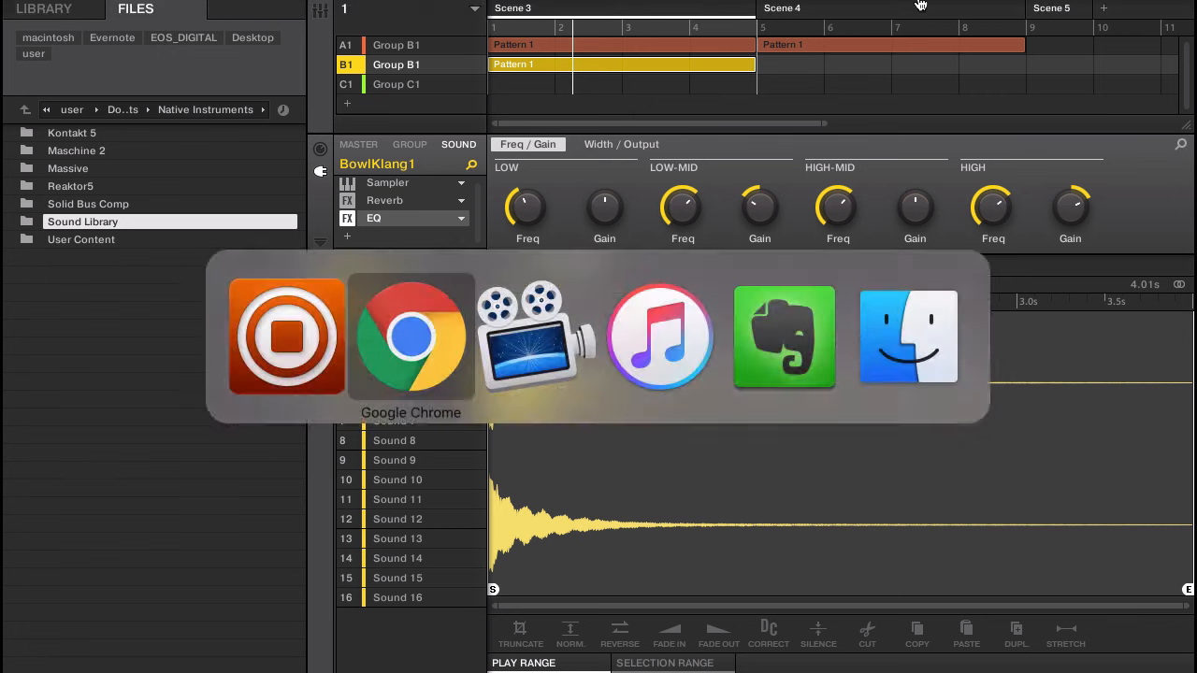
- Open the Beat School members' area in Chrome and play the Build Beats From Samples demo
click(410, 337)
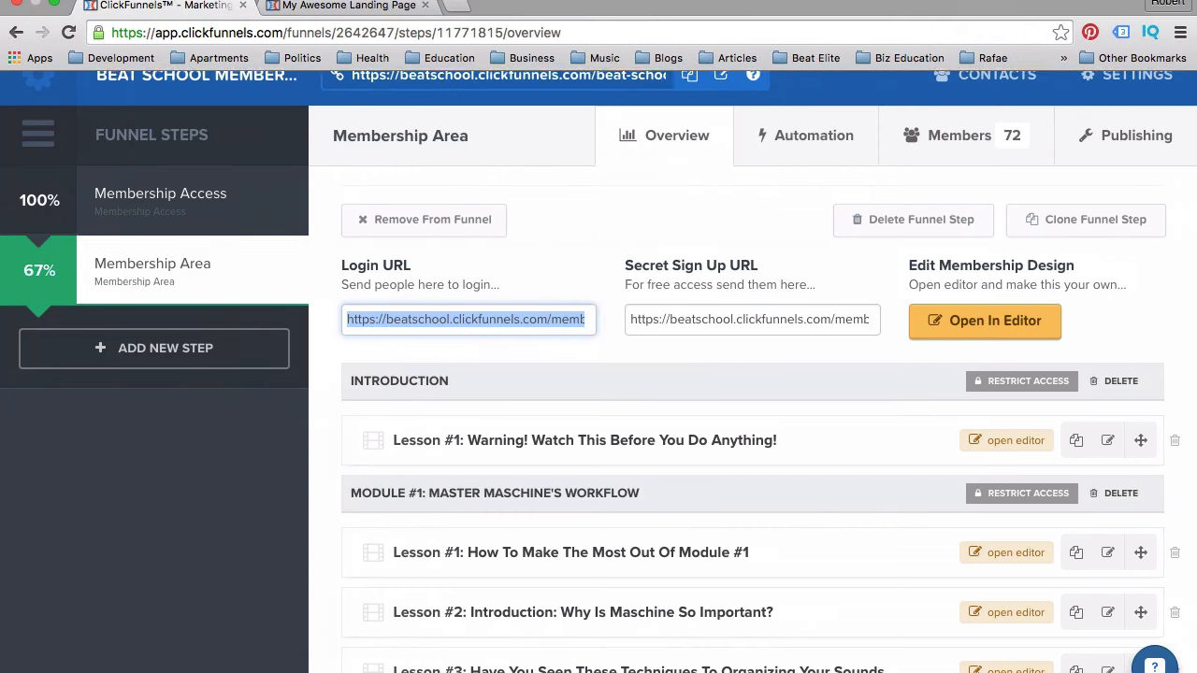
click(348, 6)
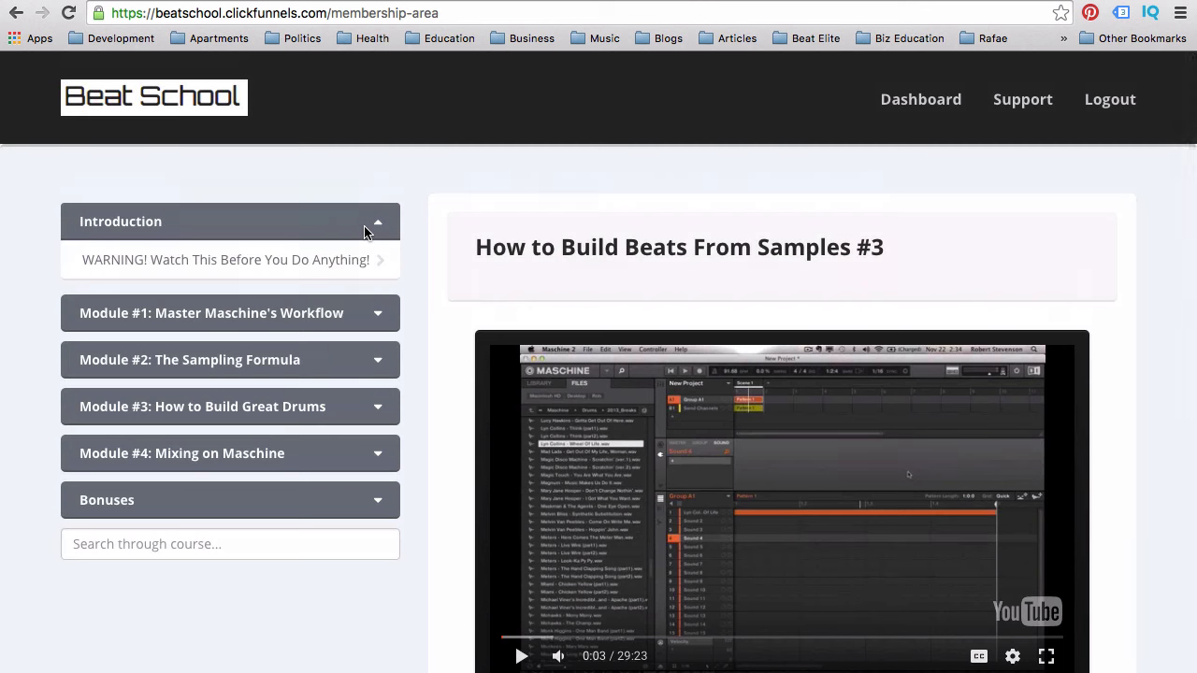
scroll(down, 3)
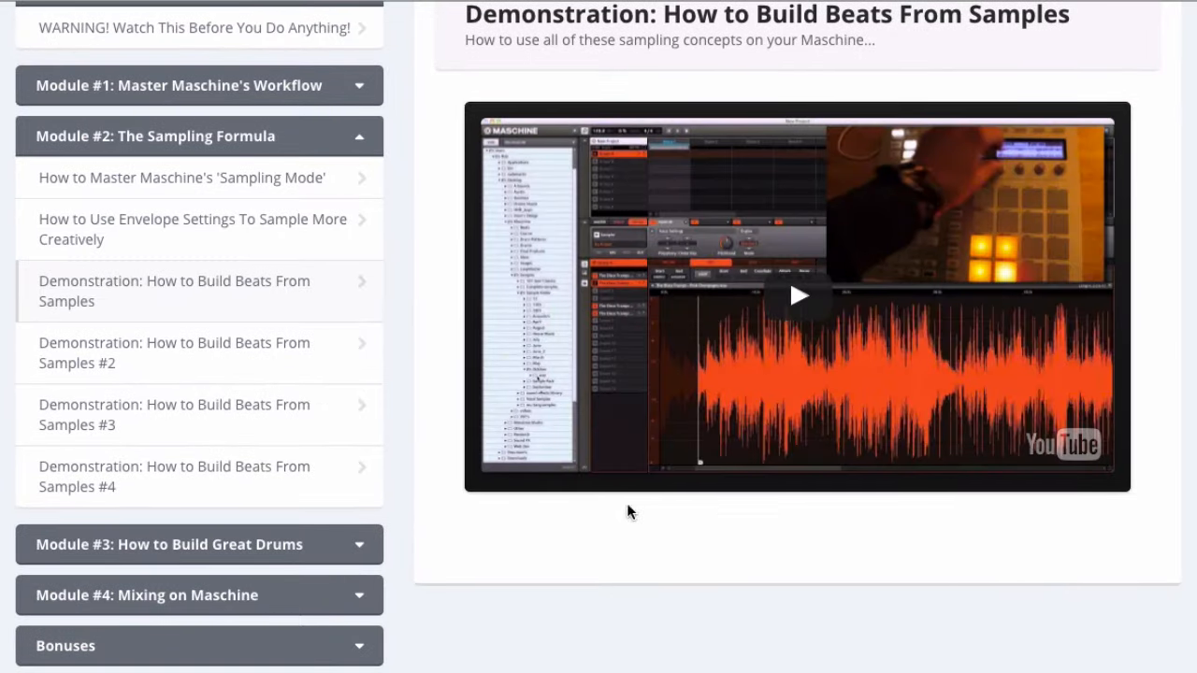
click(796, 295)
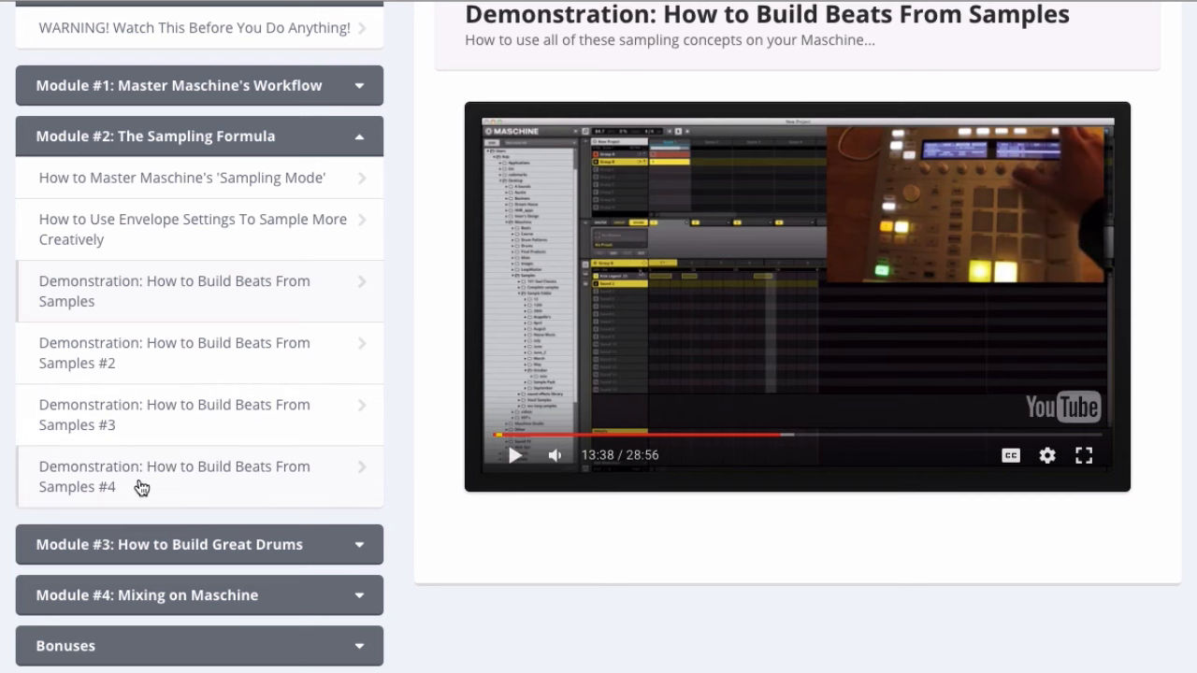
- Expand the sidebar module lists and scroll through the course lessons
click(168, 544)
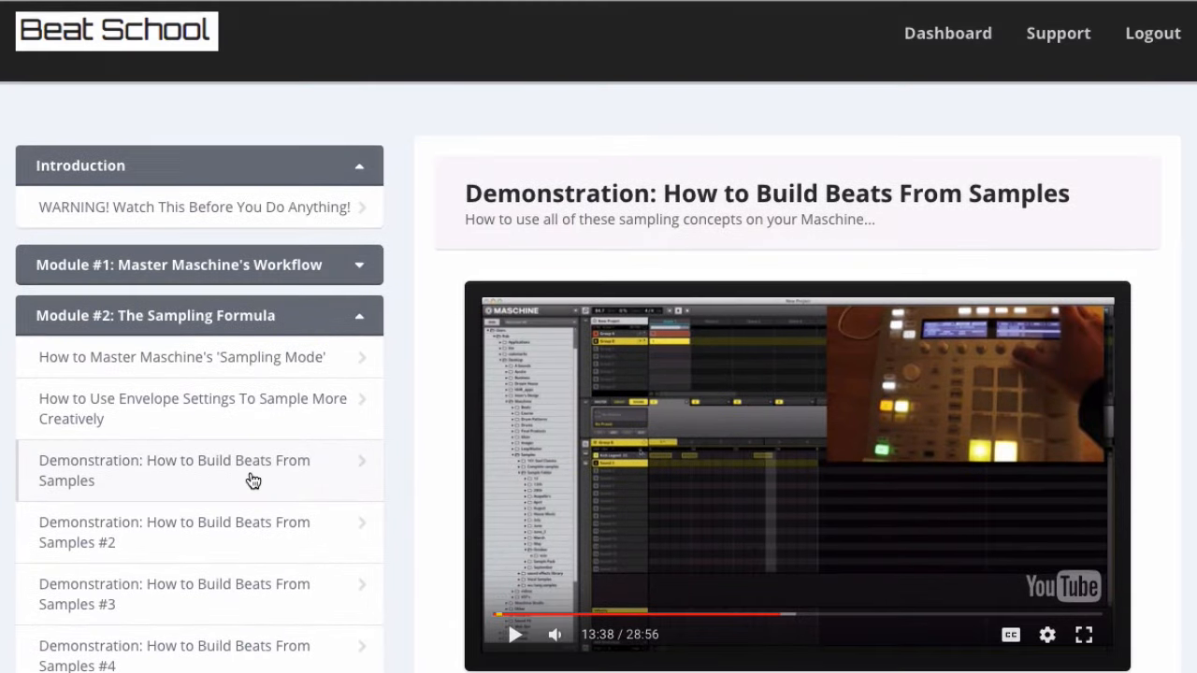
scroll(down, 3)
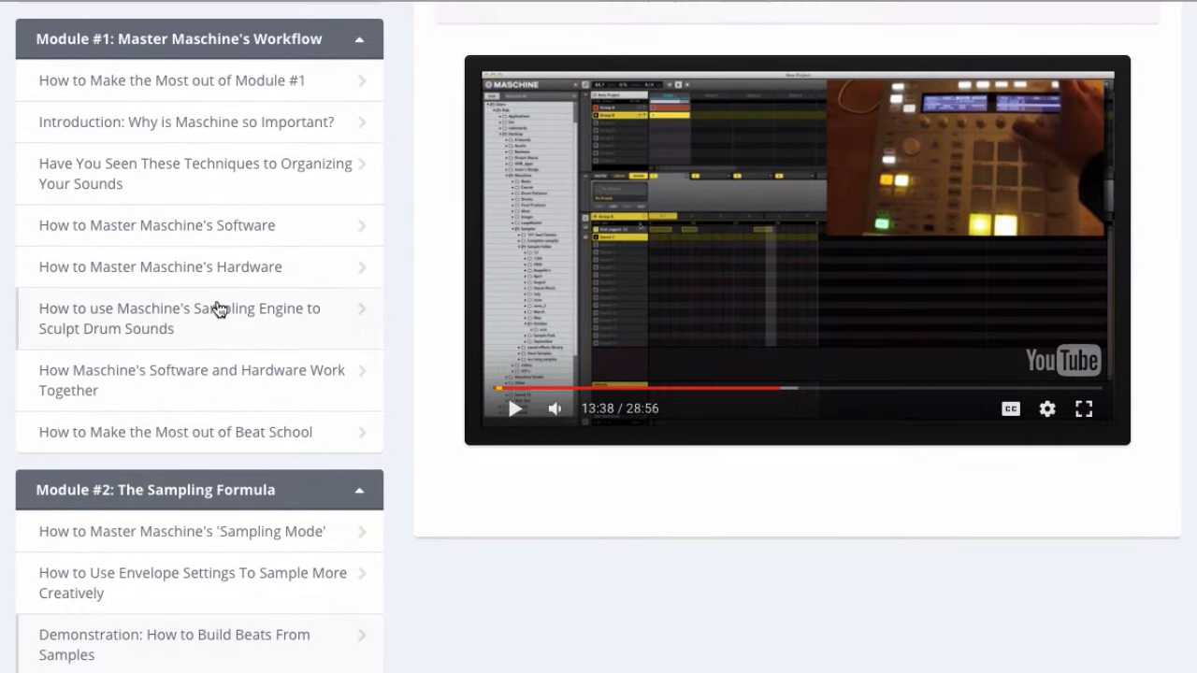
scroll(down, 3)
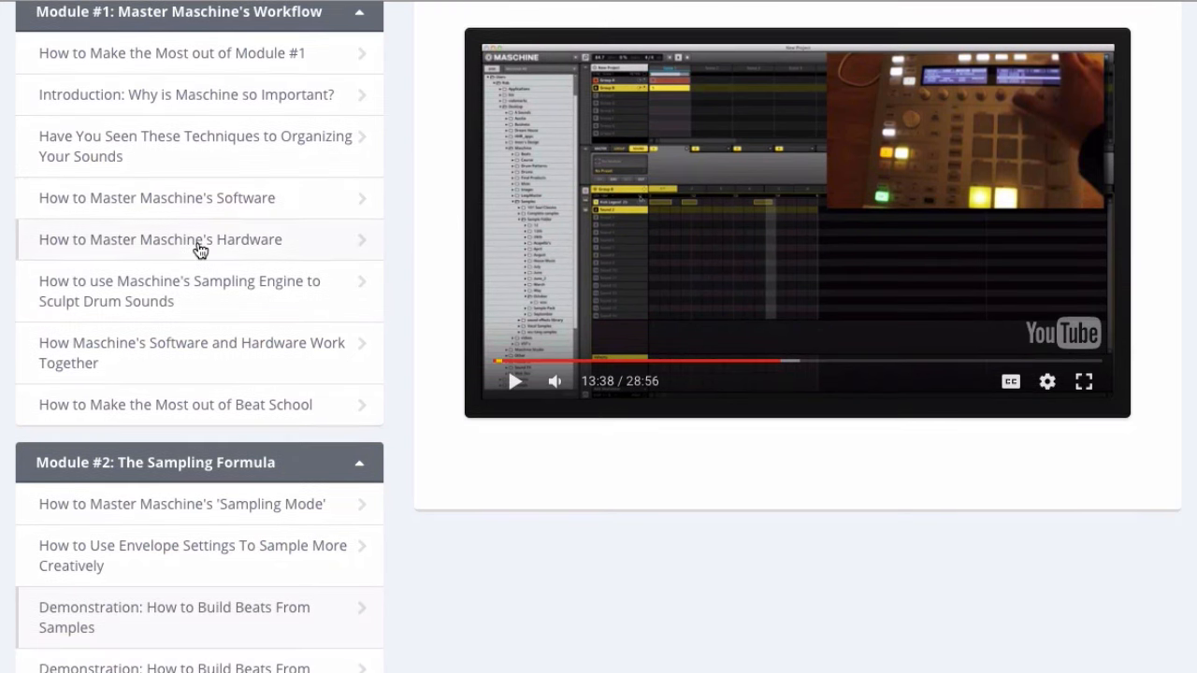
scroll(down, 3)
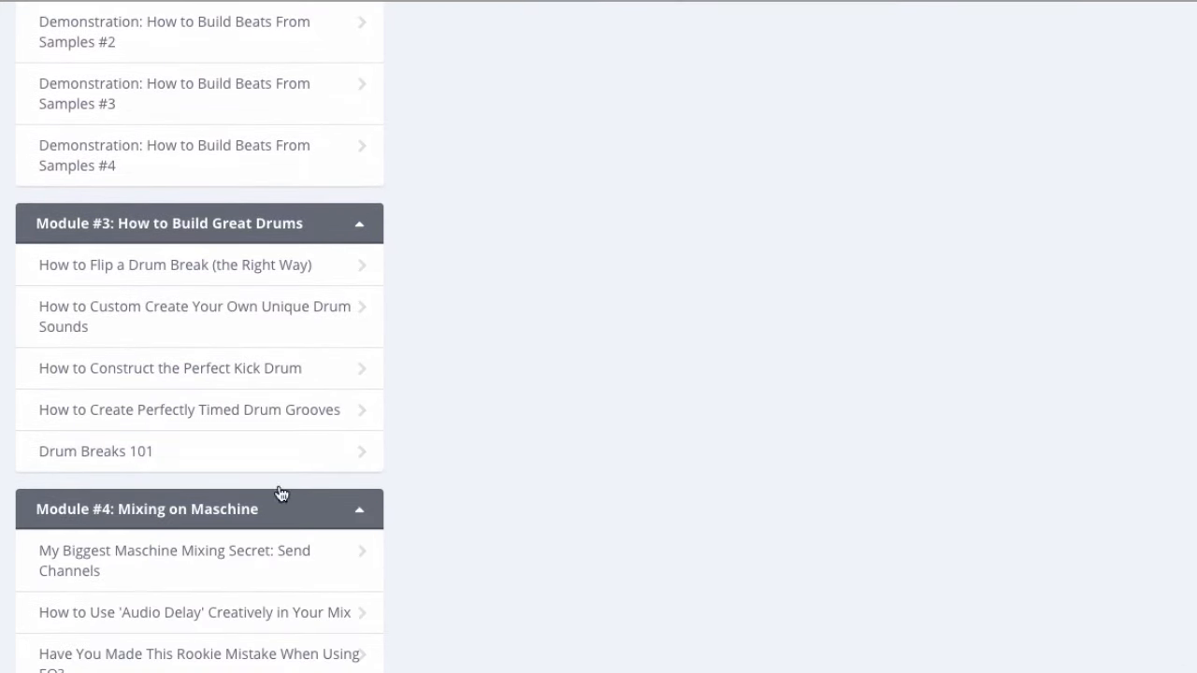
scroll(down, 3)
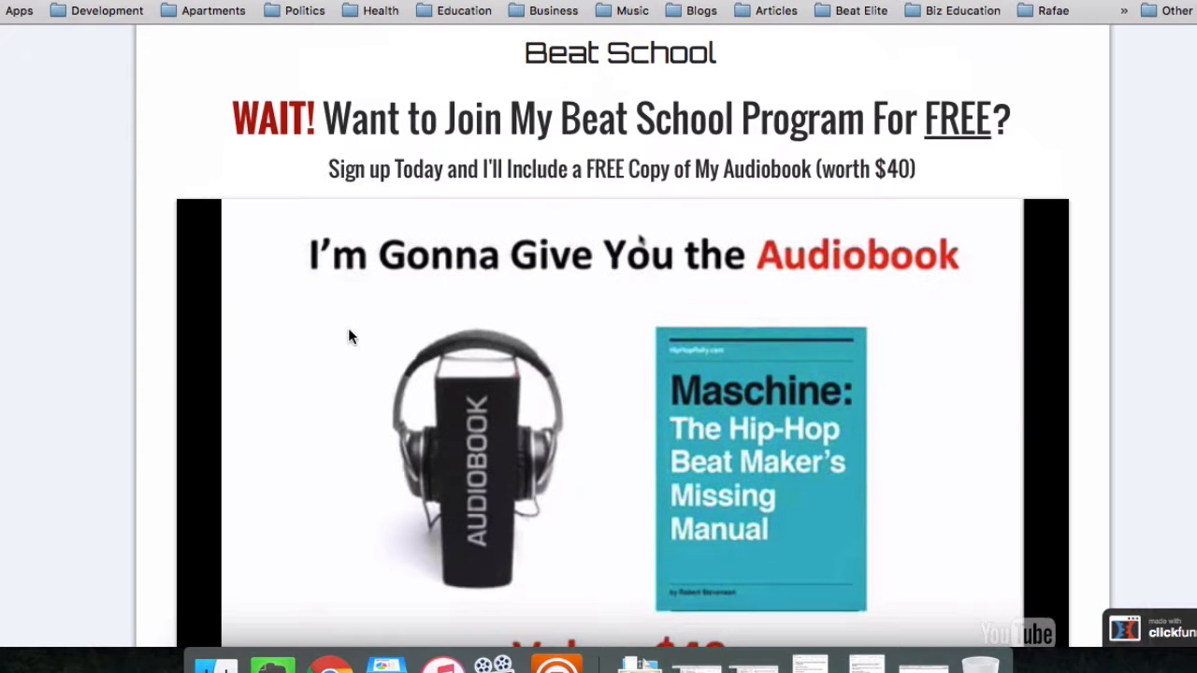
scroll(down, 3)
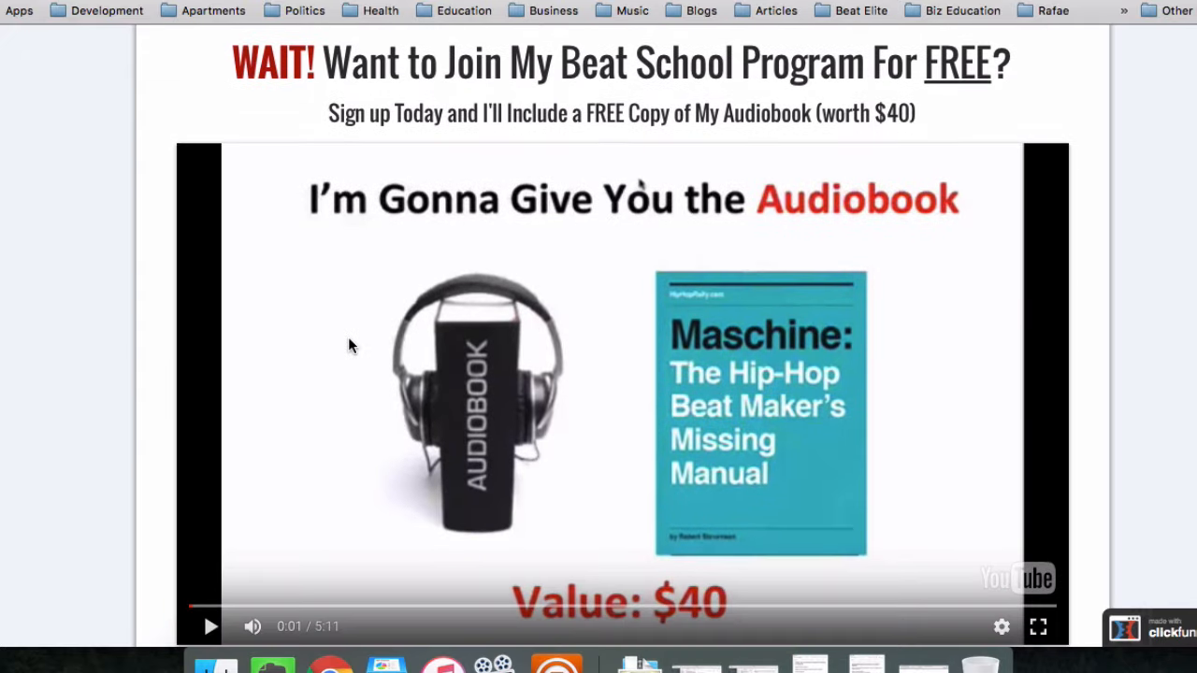
scroll(down, 3)
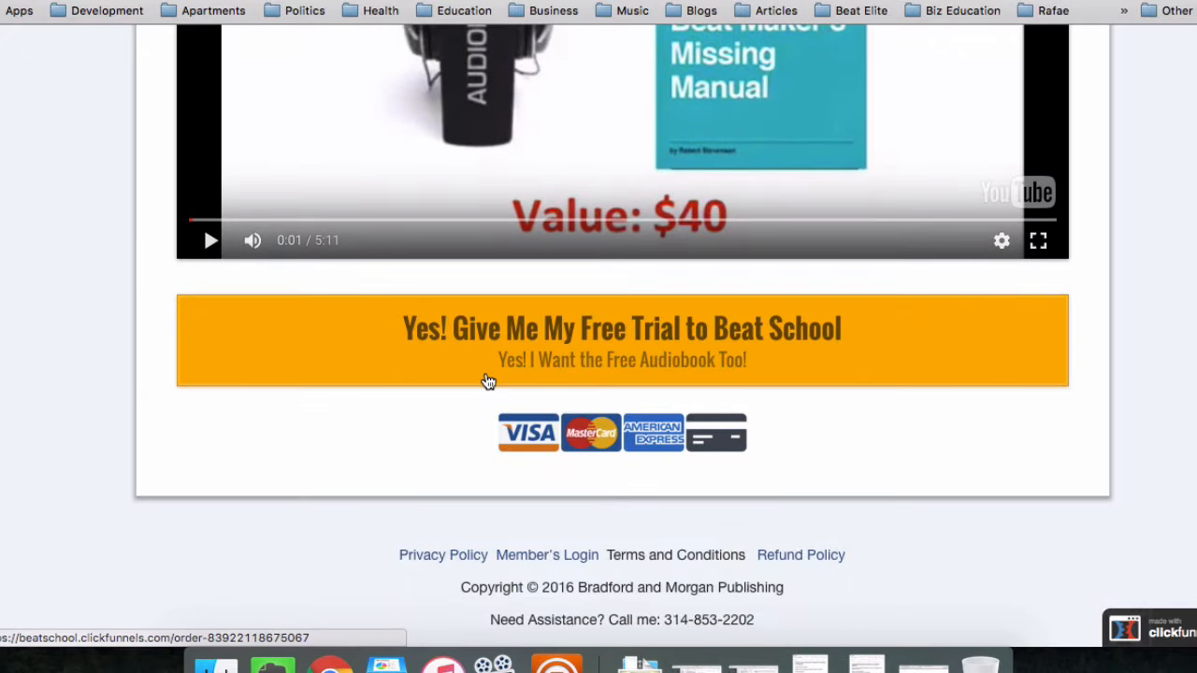
click(486, 382)
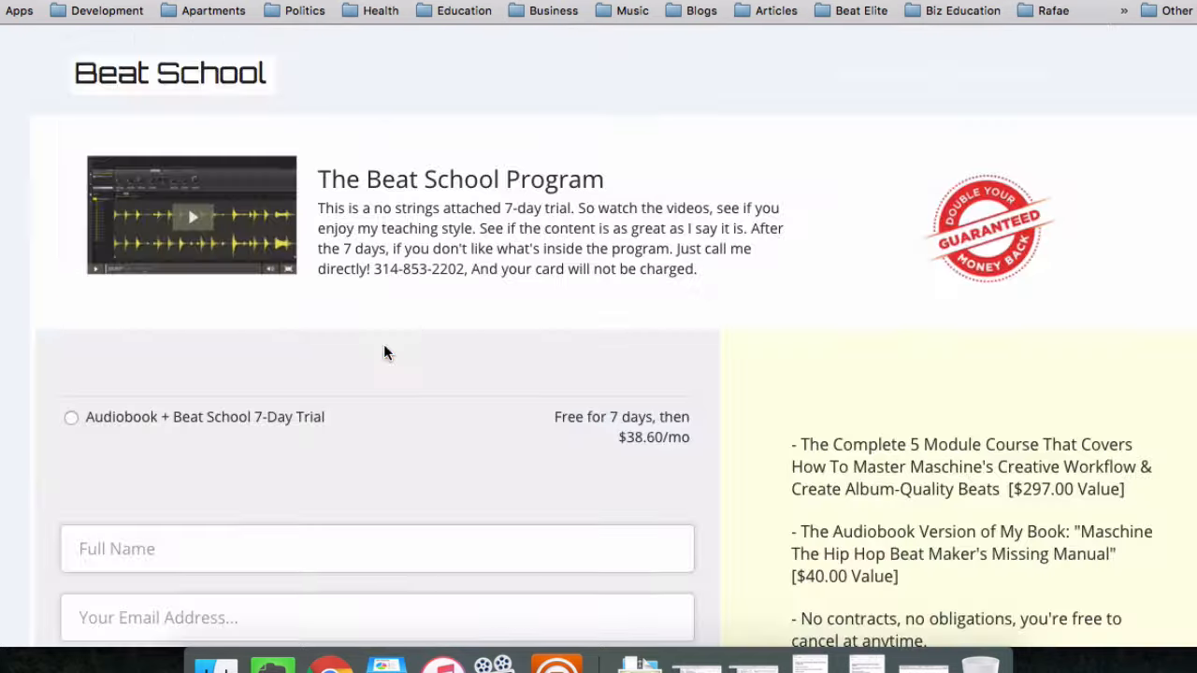
scroll(down, 3)
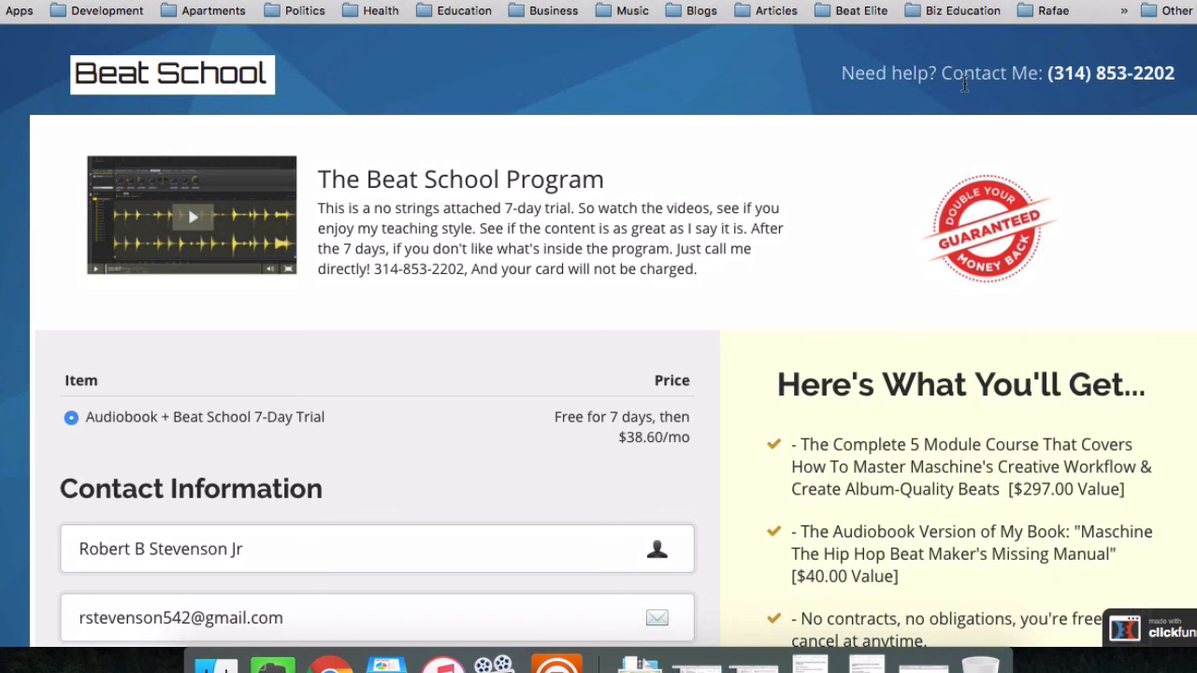
scroll(down, 3)
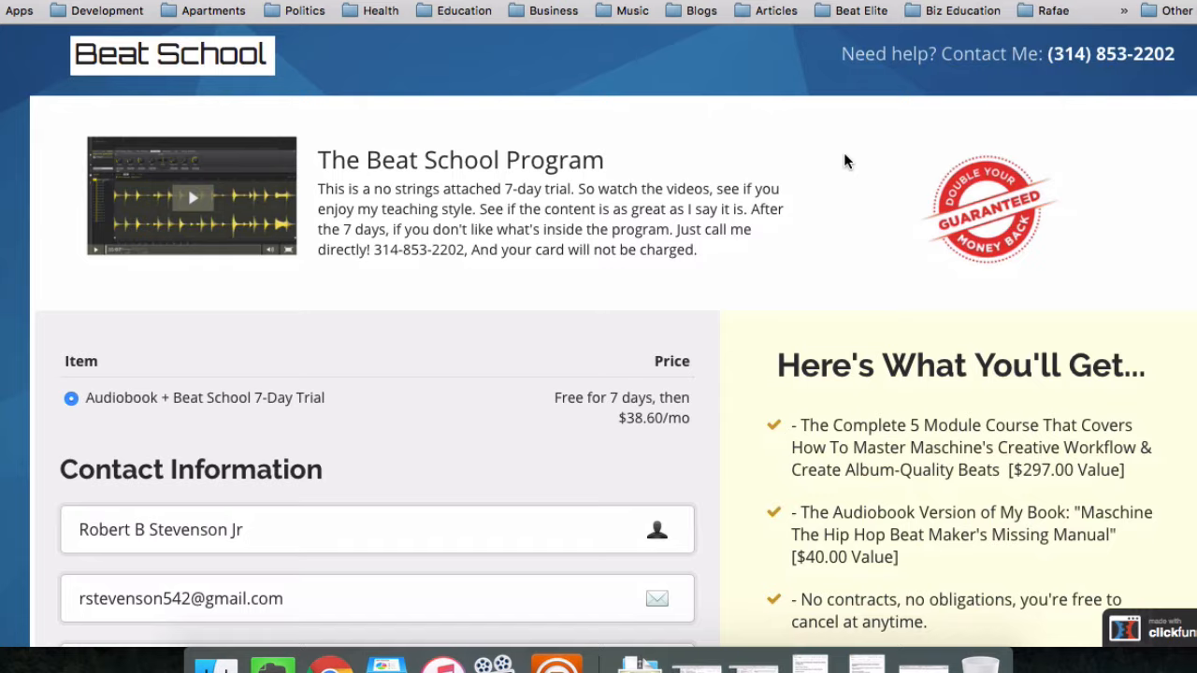
scroll(down, 3)
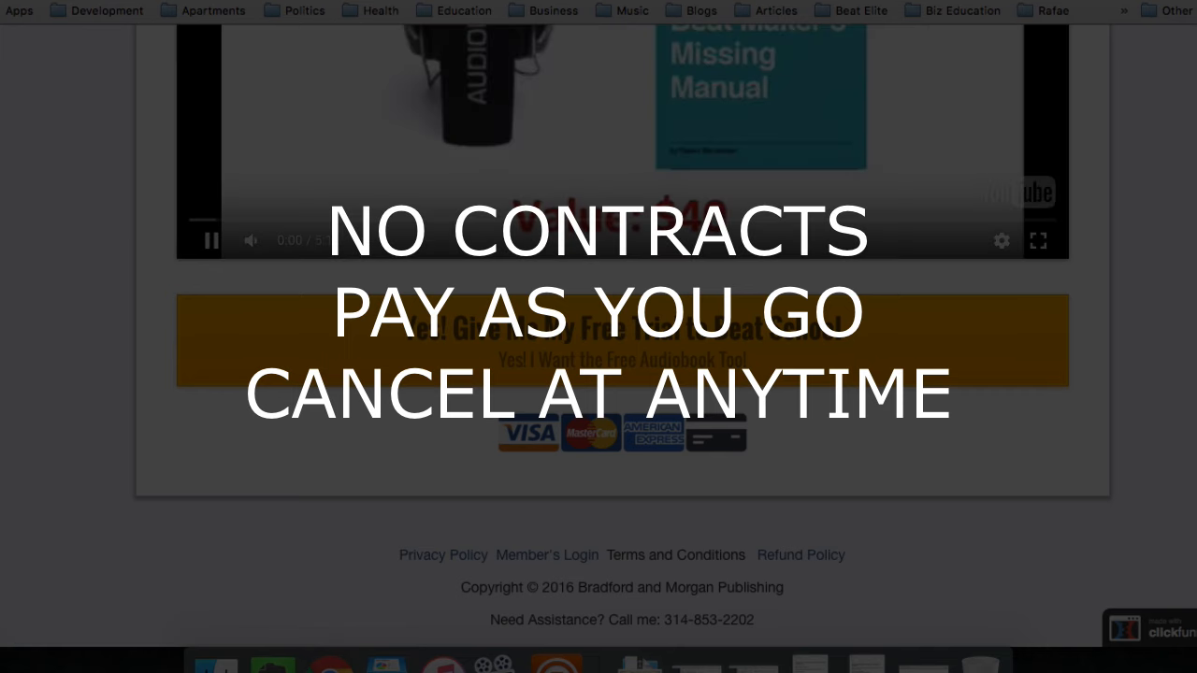
click(210, 239)
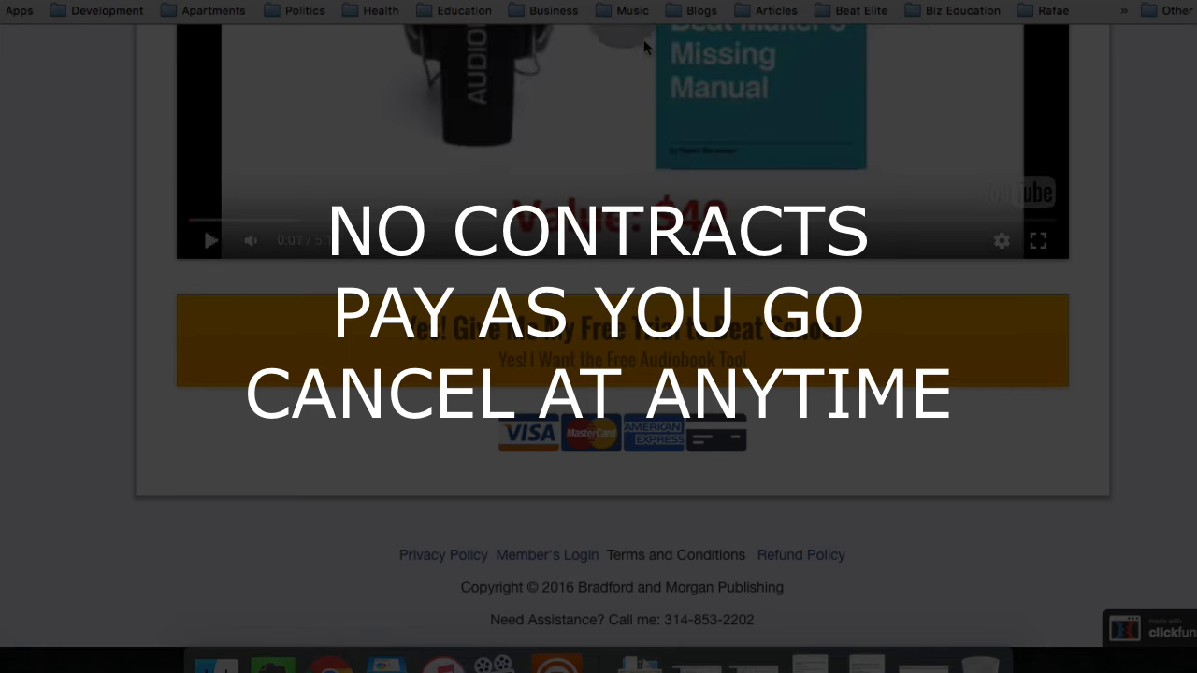